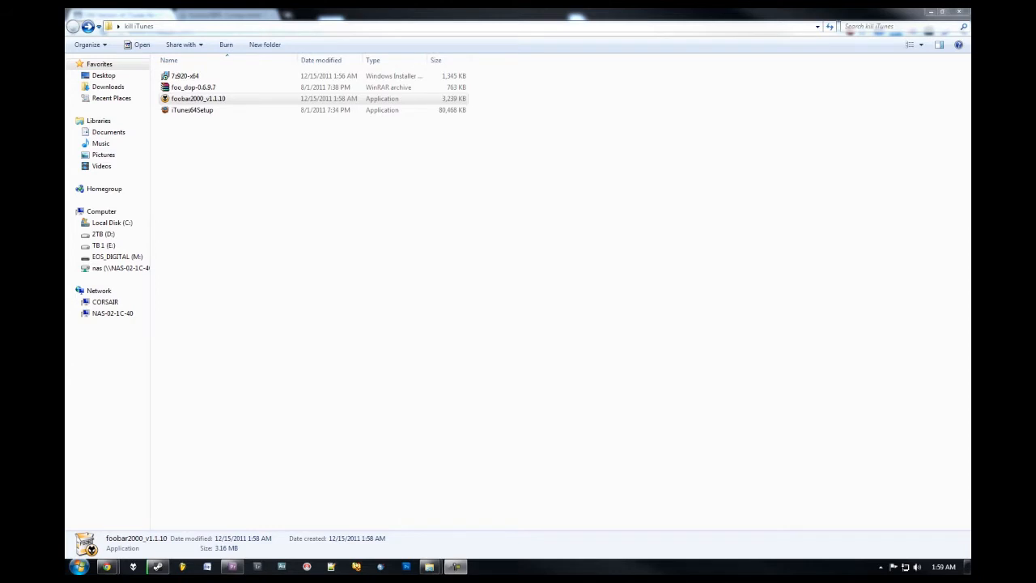
{"action": "mouse_move", "coordinate": [430, 62]}
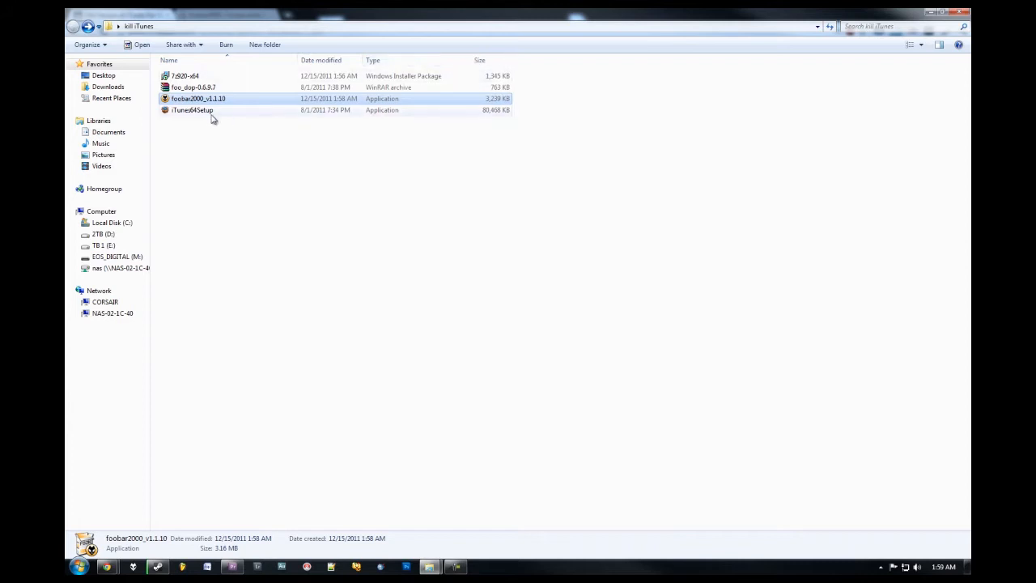
Step: Switch to Chrome and browse the all-systems list of old iTunes versions on OldApps
{"action": "left_click", "coordinate": [192, 110]}
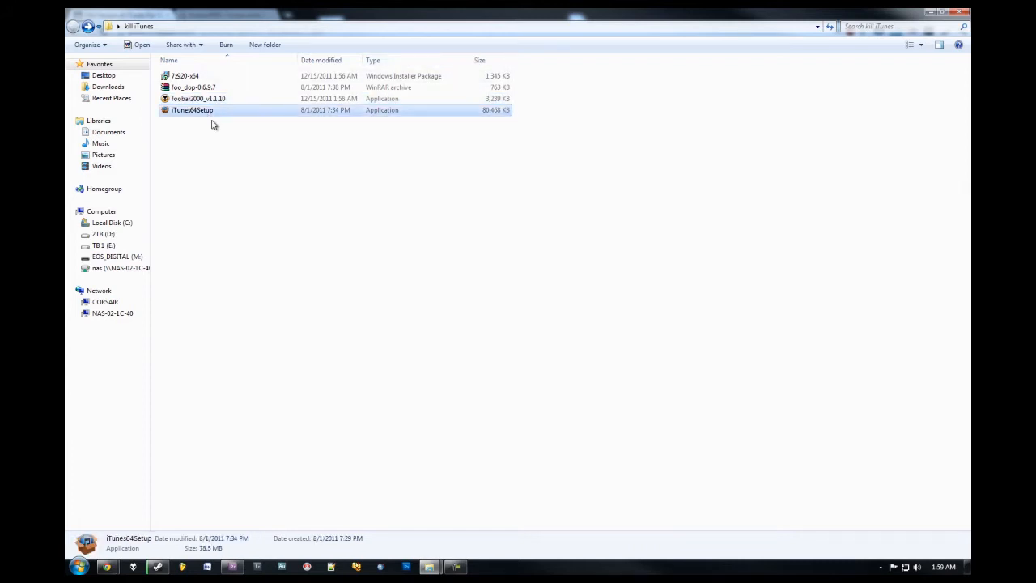
{"action": "mouse_move", "coordinate": [280, 256]}
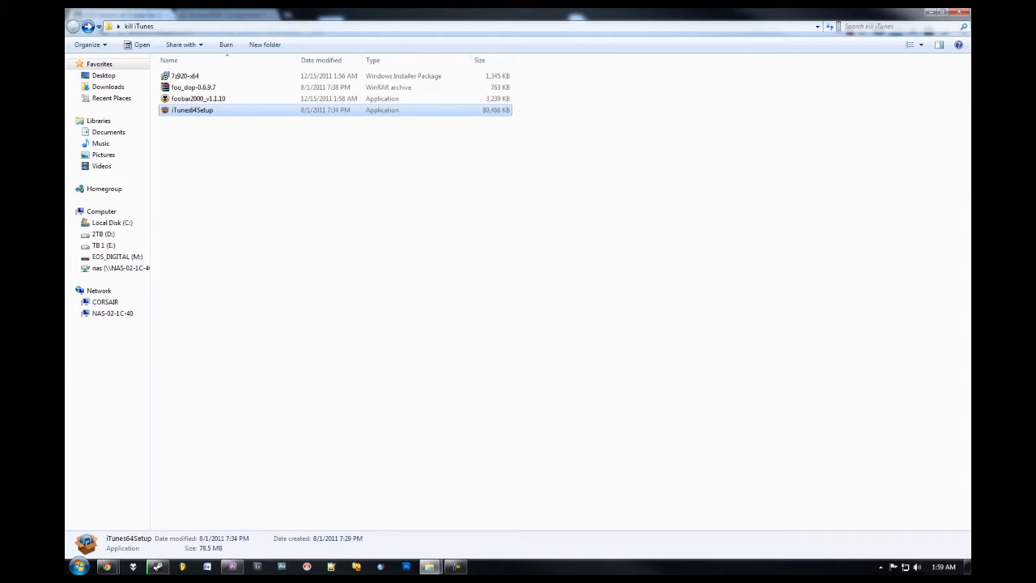
{"action": "left_click", "coordinate": [456, 567]}
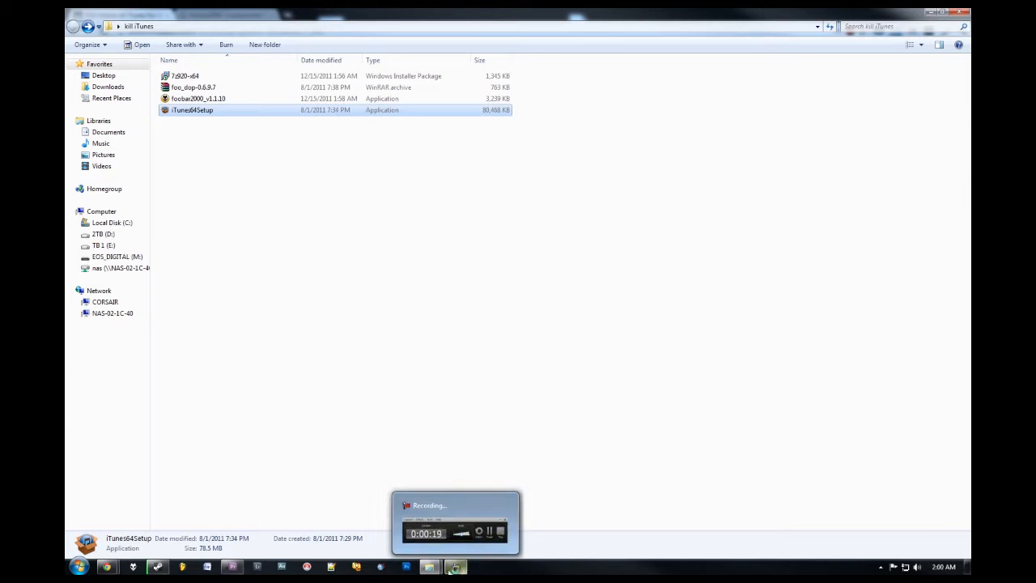
{"action": "mouse_move", "coordinate": [307, 435]}
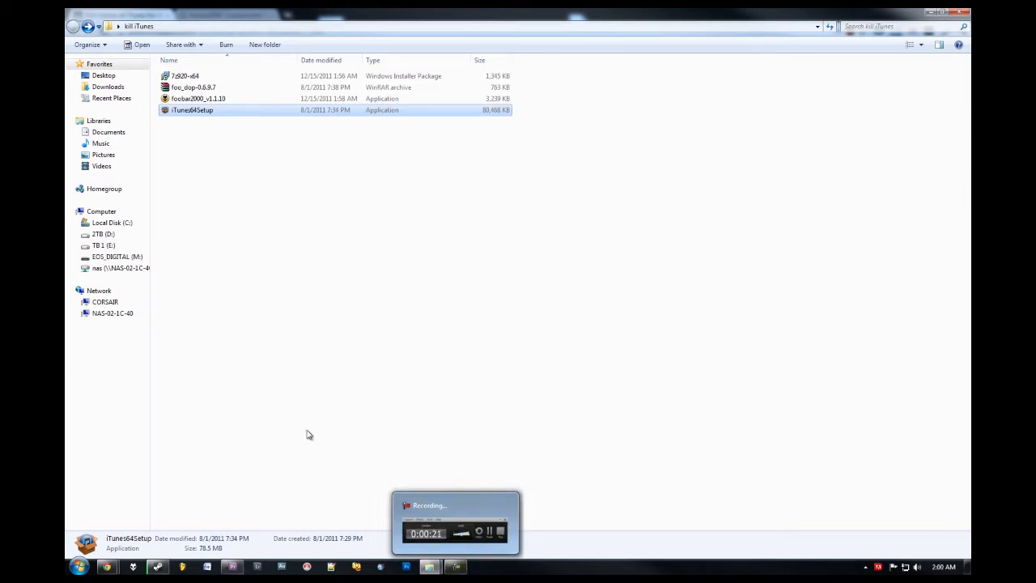
{"action": "mouse_move", "coordinate": [107, 566]}
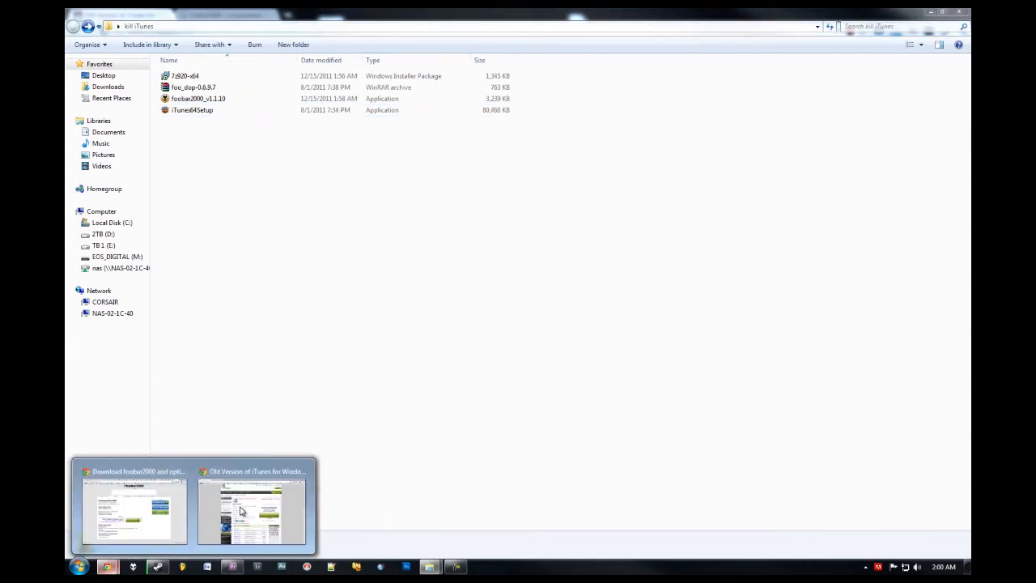
{"action": "left_click", "coordinate": [252, 510]}
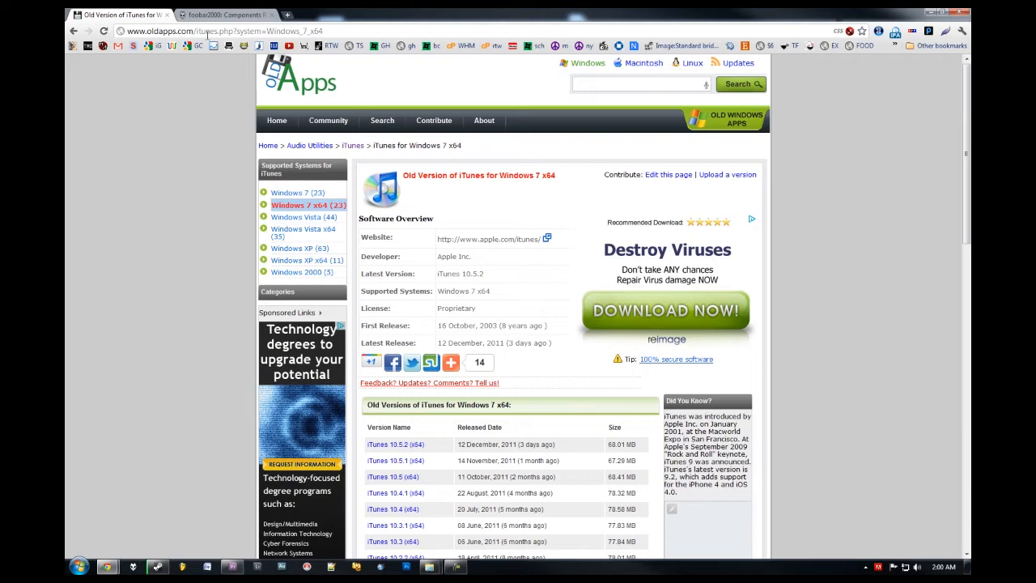
{"action": "mouse_move", "coordinate": [183, 155]}
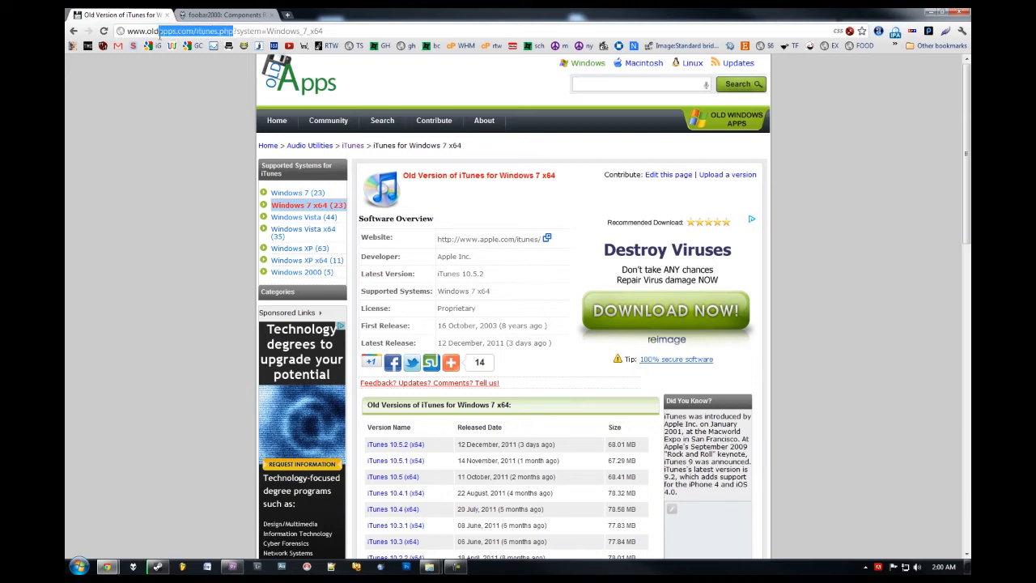
{"action": "scroll", "scroll_direction": "down", "scroll_amount": 3}
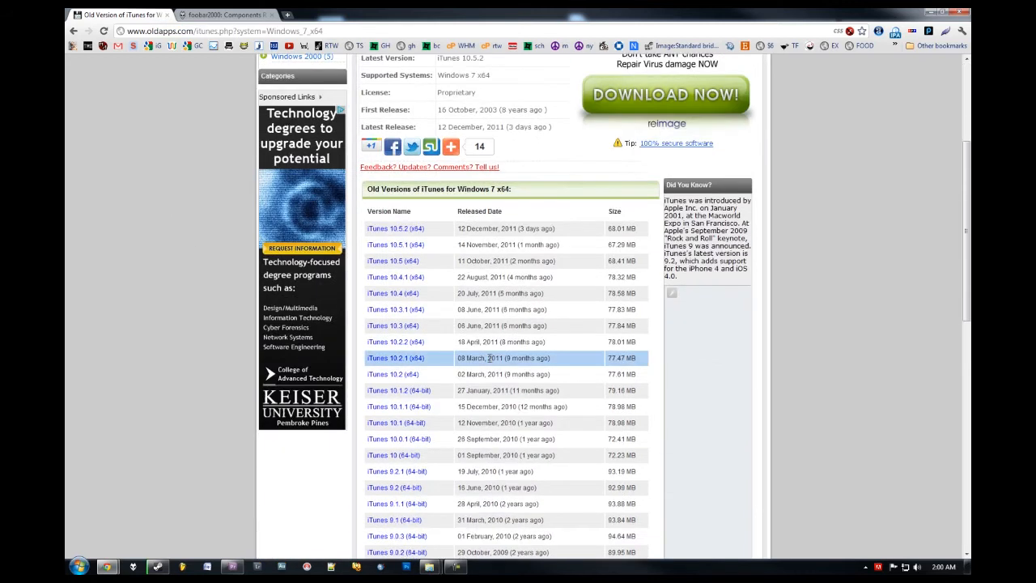
{"action": "scroll", "scroll_direction": "down", "scroll_amount": 3}
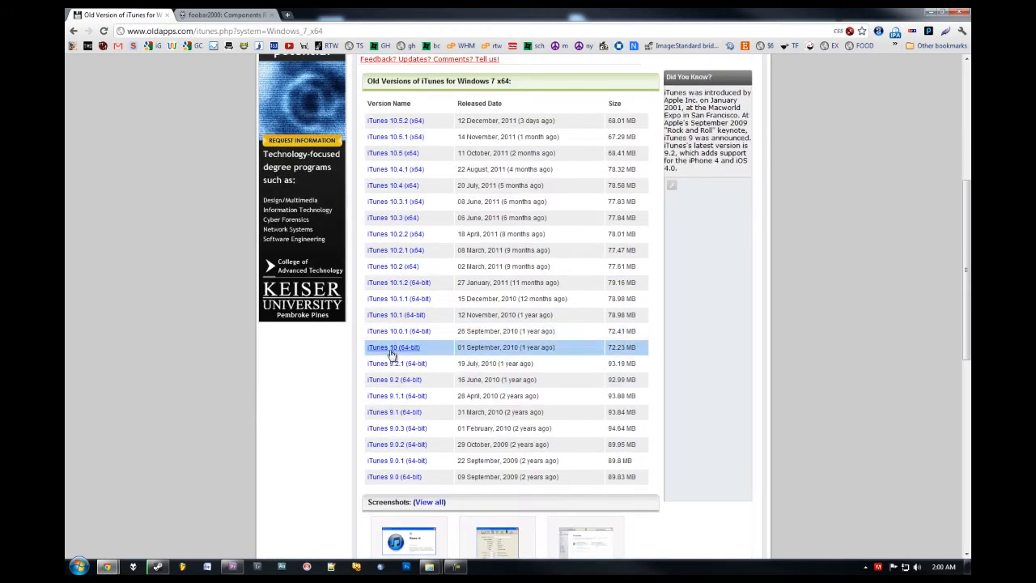
{"action": "mouse_move", "coordinate": [397, 332]}
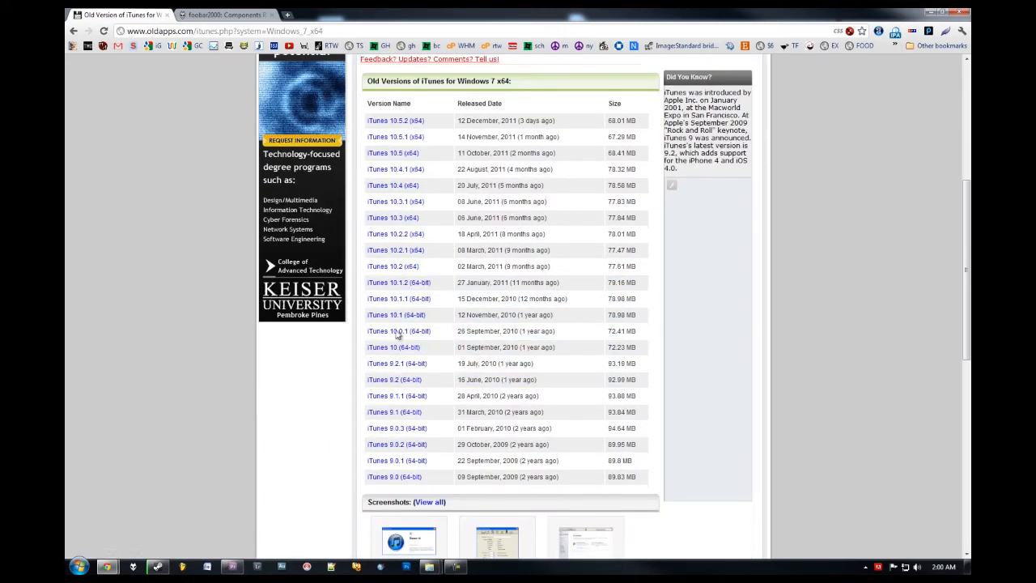
{"action": "scroll", "scroll_direction": "up", "scroll_amount": 3}
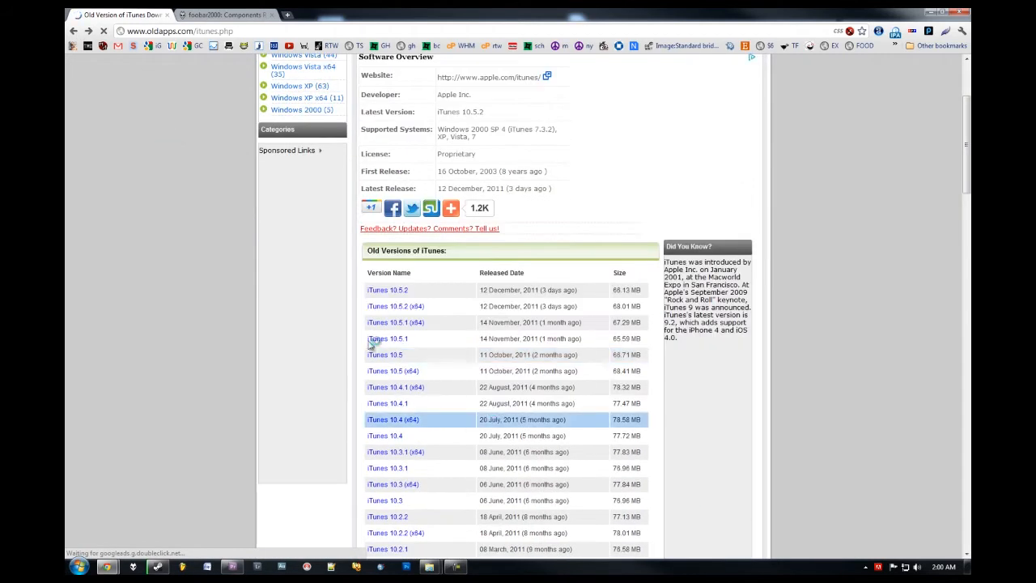
{"action": "scroll", "scroll_direction": "down", "scroll_amount": 3}
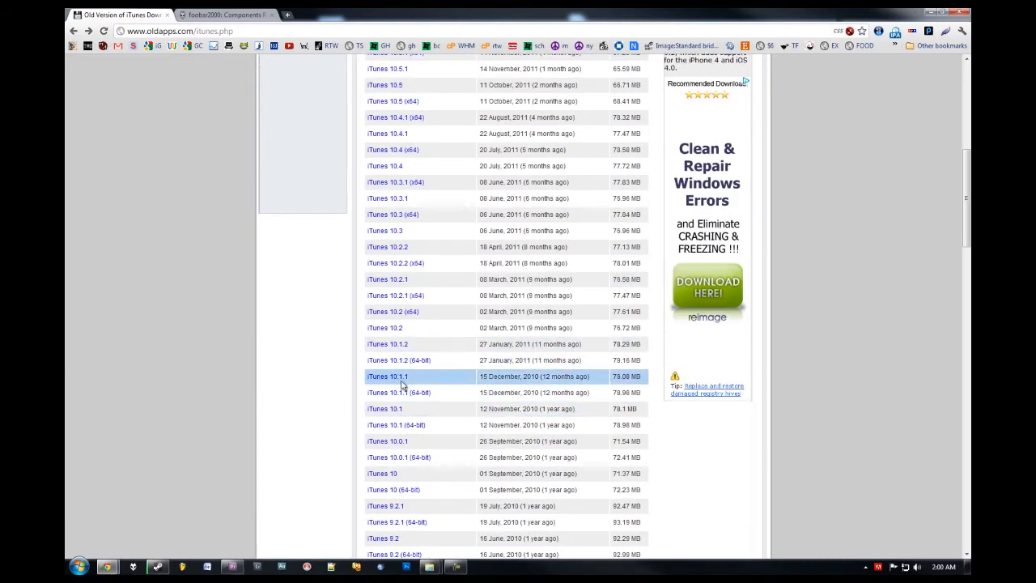
{"action": "scroll", "scroll_direction": "down", "scroll_amount": 3}
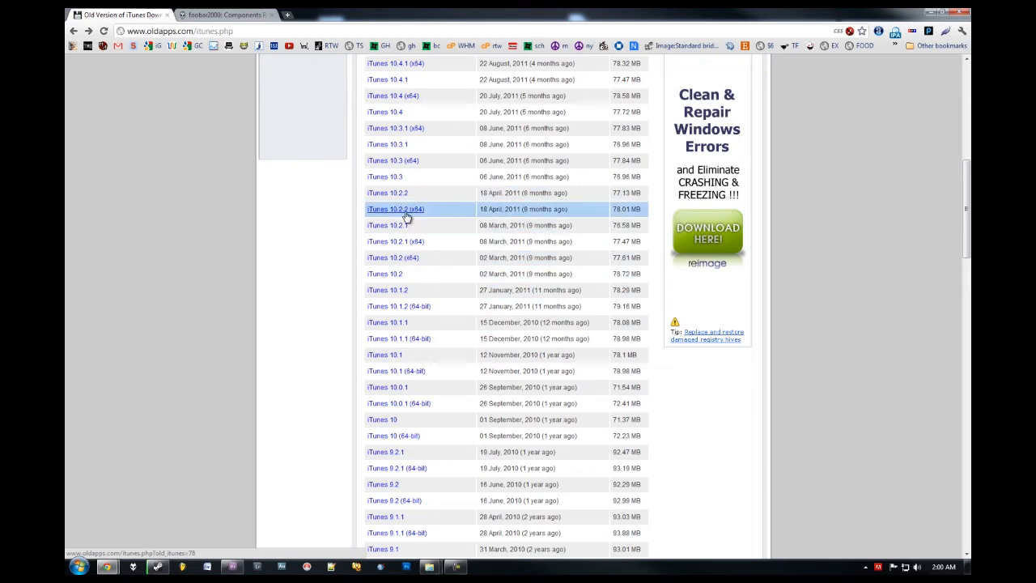
{"action": "scroll", "scroll_direction": "up", "scroll_amount": 3}
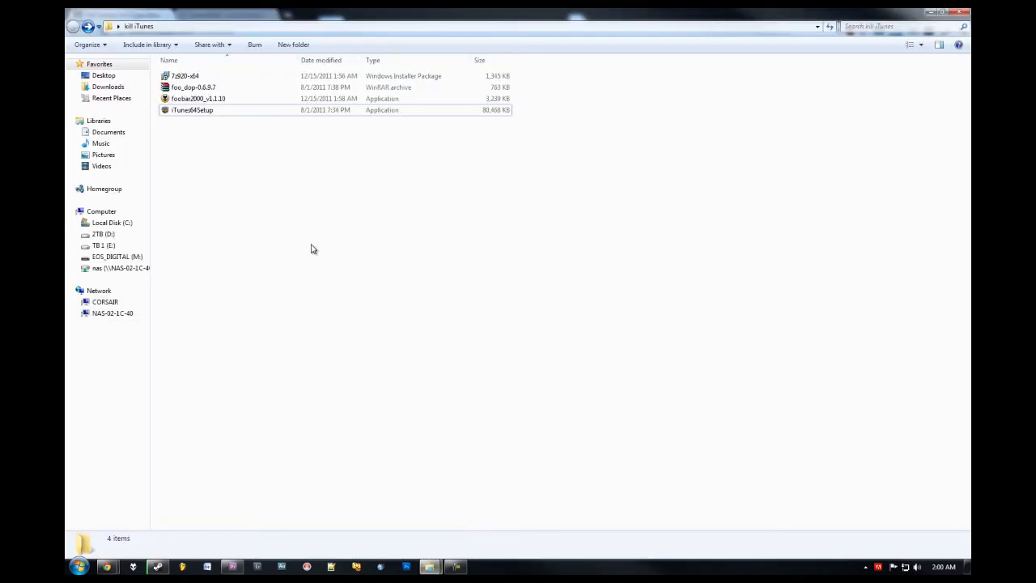
{"action": "left_click", "coordinate": [185, 75]}
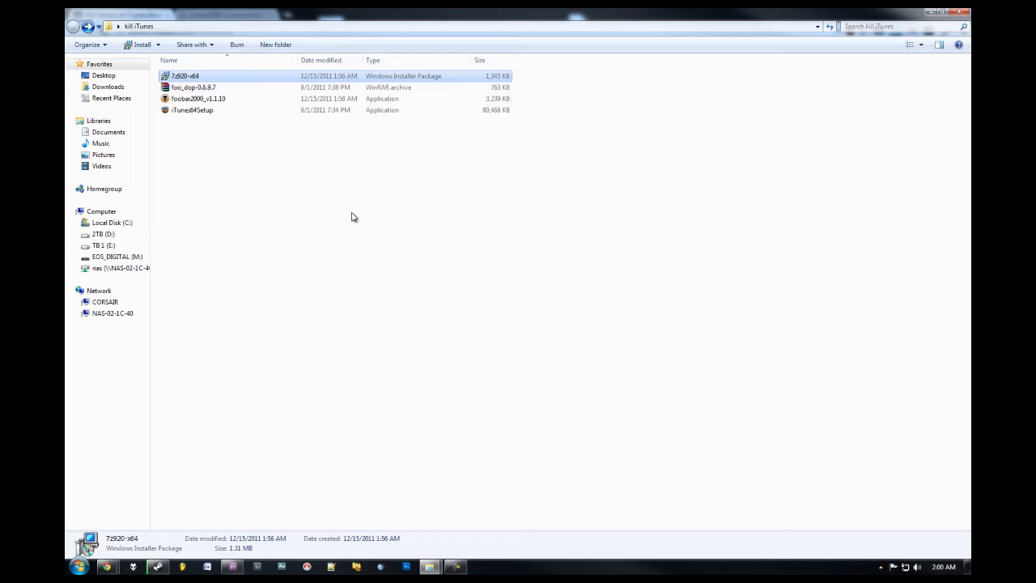
{"action": "mouse_move", "coordinate": [193, 88]}
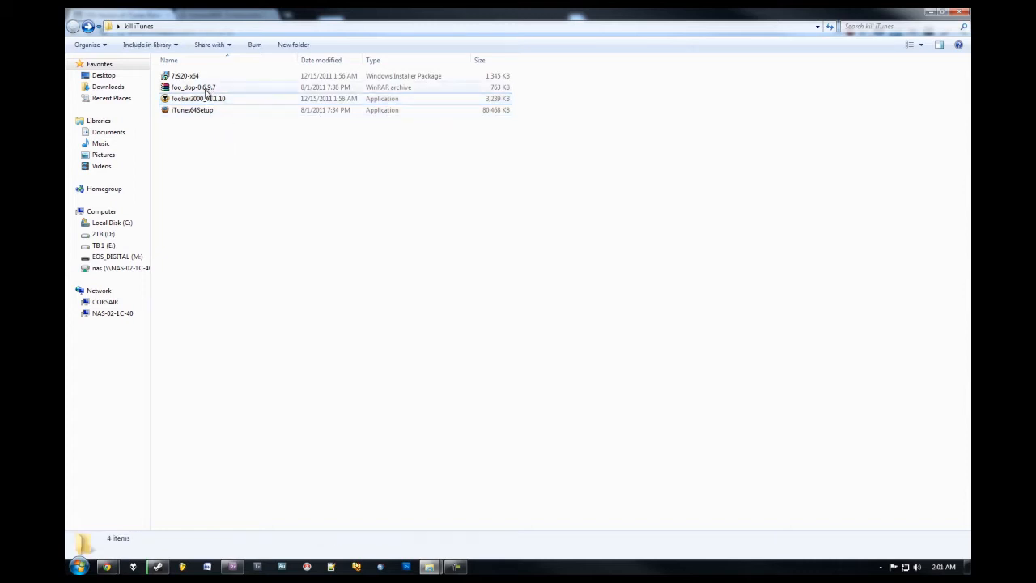
{"action": "left_click", "coordinate": [193, 88]}
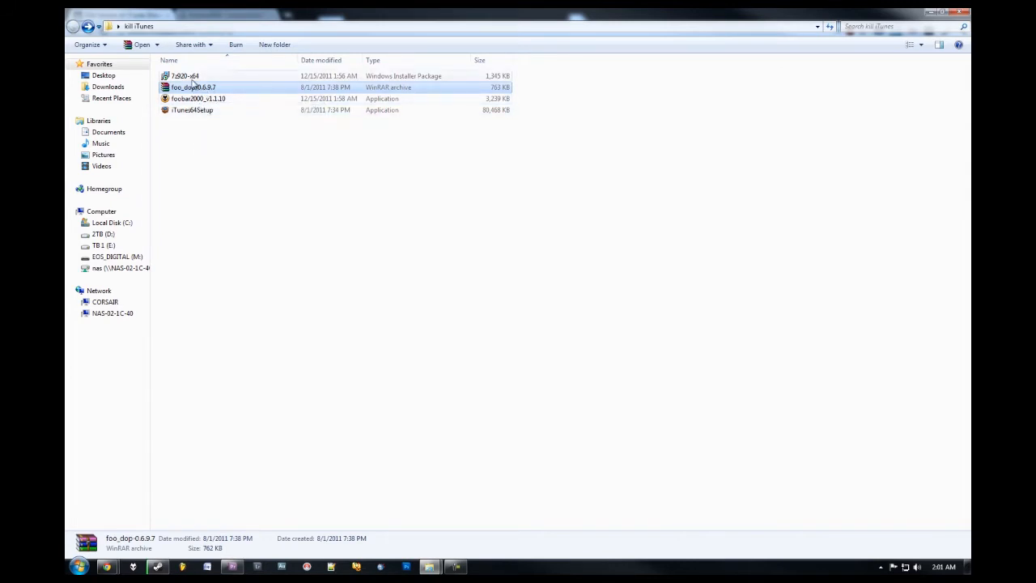
{"action": "left_click", "coordinate": [185, 75]}
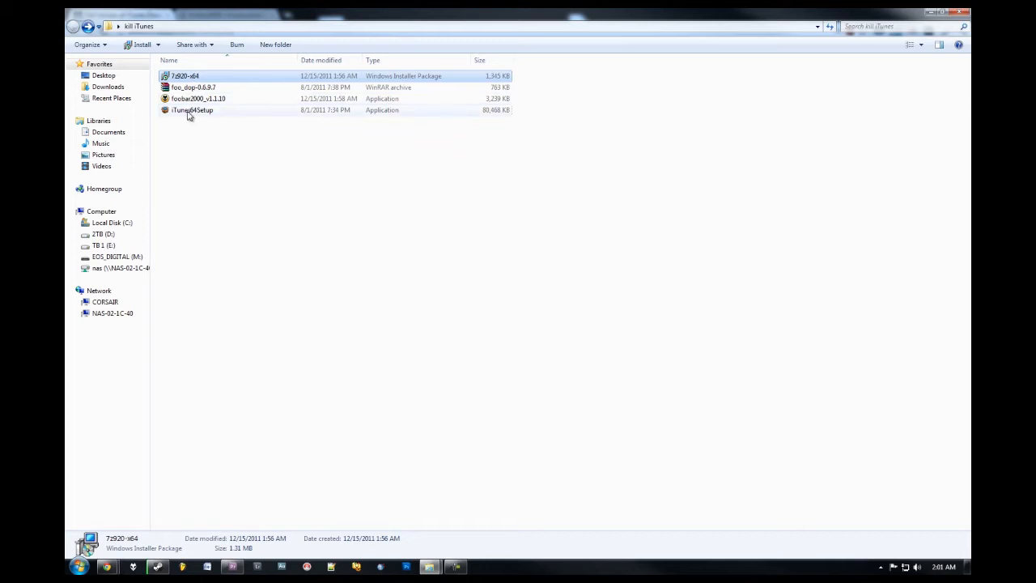
{"action": "mouse_move", "coordinate": [192, 110]}
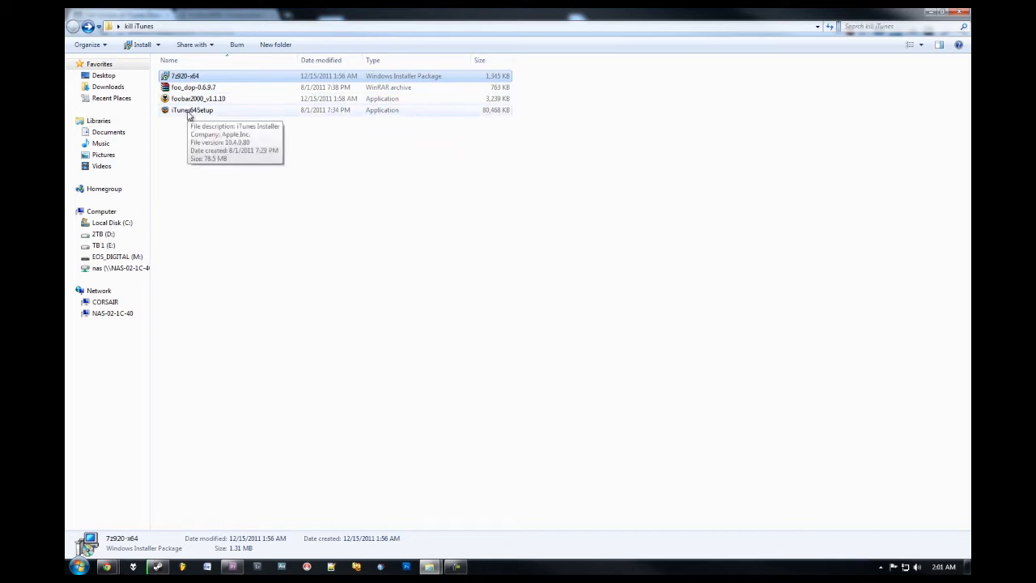
{"action": "left_click", "coordinate": [192, 109]}
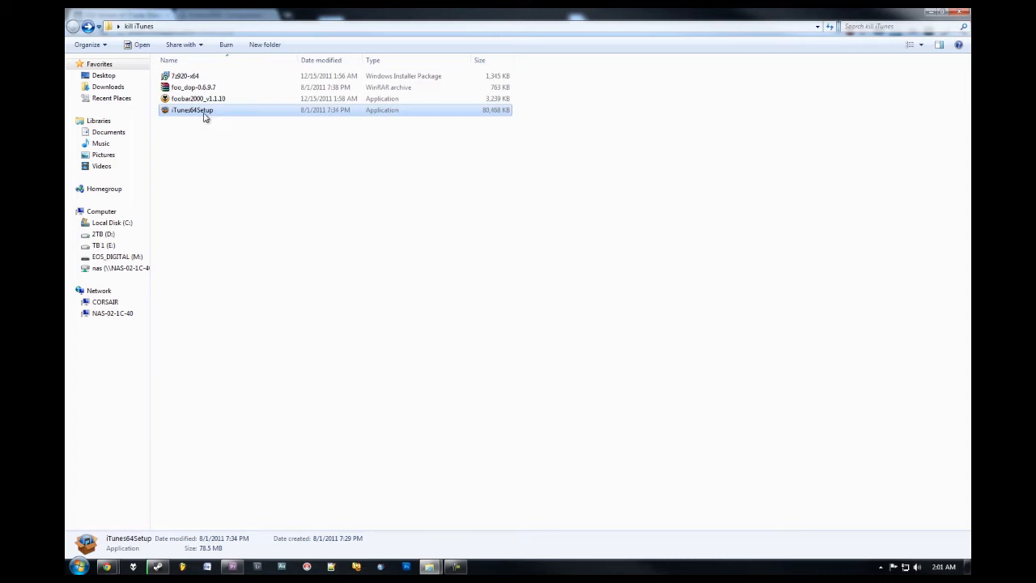
Step: Open iTunes64Setup as an archive through the 7-Zip context menu
{"action": "right_click", "coordinate": [192, 109]}
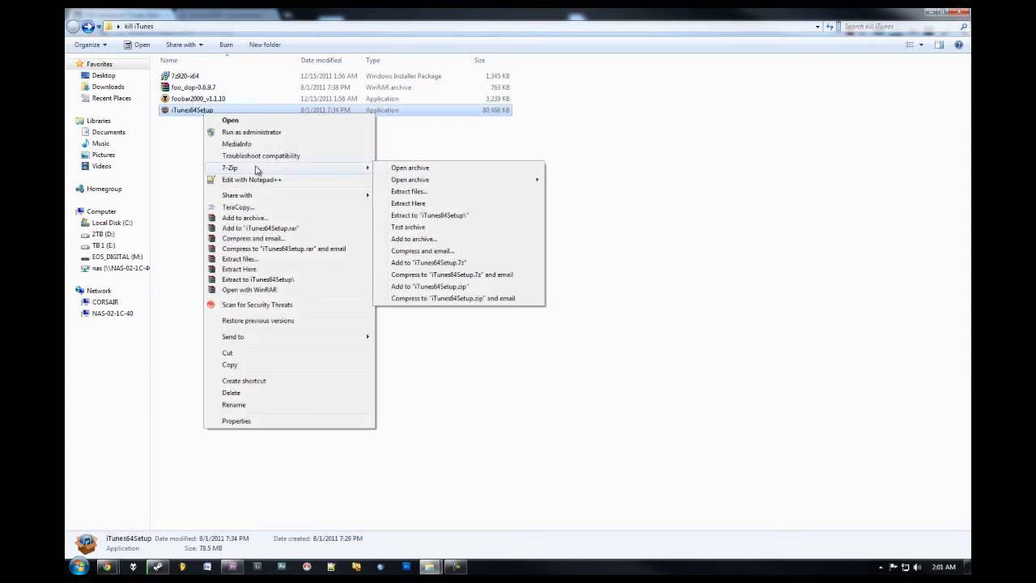
{"action": "mouse_move", "coordinate": [409, 191]}
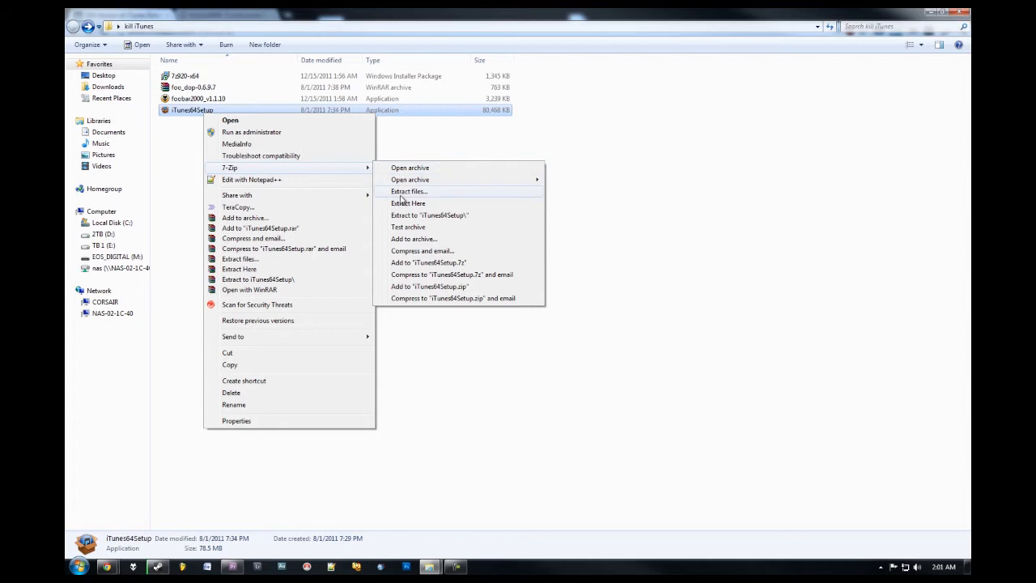
{"action": "mouse_move", "coordinate": [428, 200]}
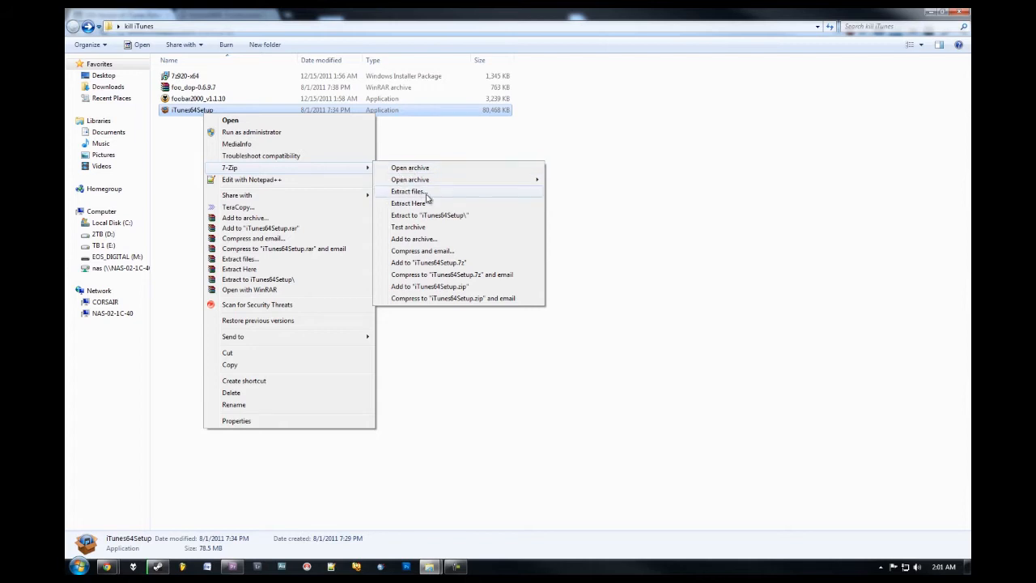
{"action": "mouse_move", "coordinate": [410, 167]}
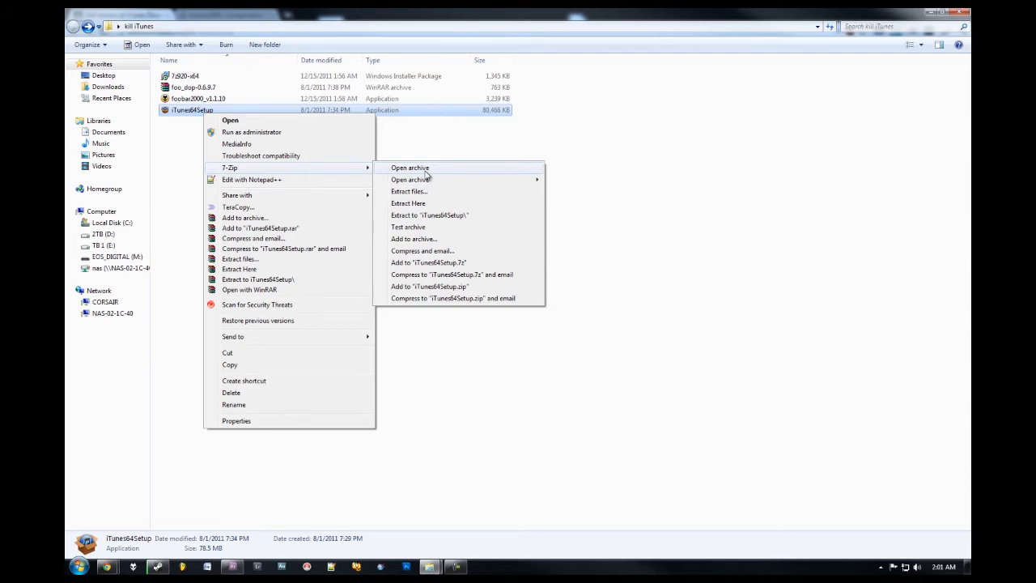
{"action": "left_click", "coordinate": [409, 167]}
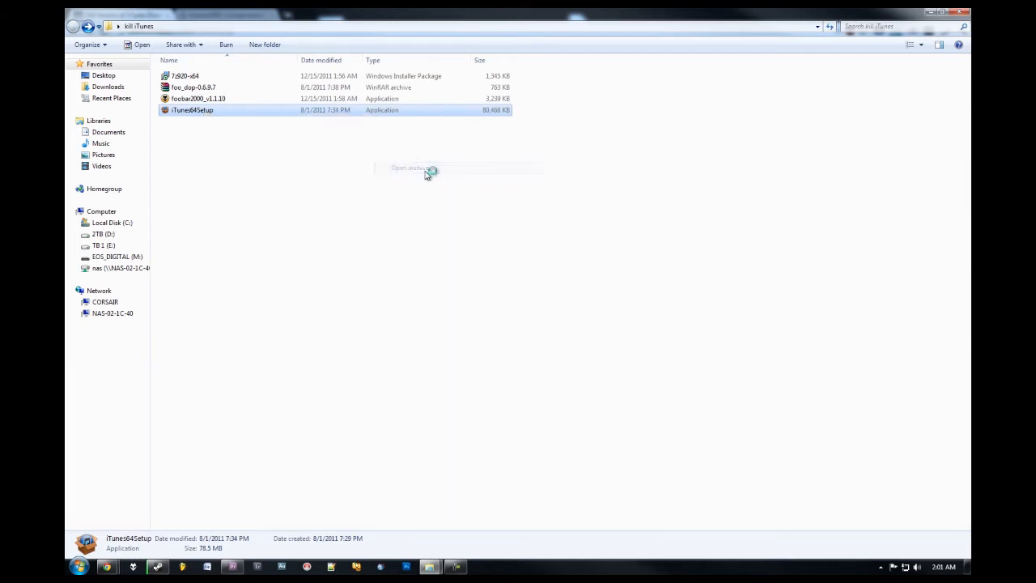
Step: Pull QuickTime.msi, AppleApplicationSupport.msi and AppleMobileDeviceSupport64.msi out of iTunes64Setup into kill iTunes
{"action": "double_click", "coordinate": [192, 109]}
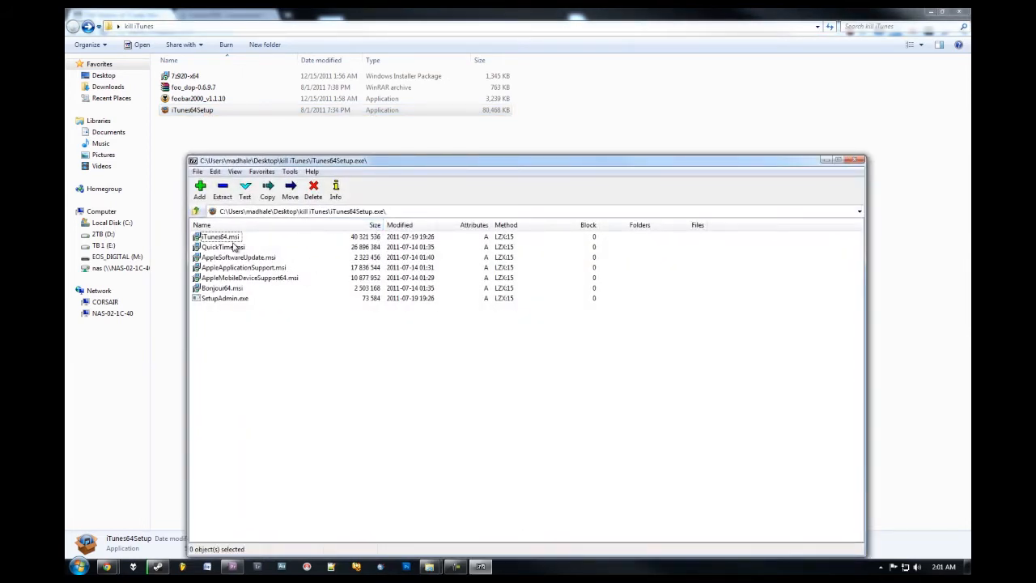
{"action": "left_click_drag", "start_coordinate": [522, 160], "coordinate": [587, 118]}
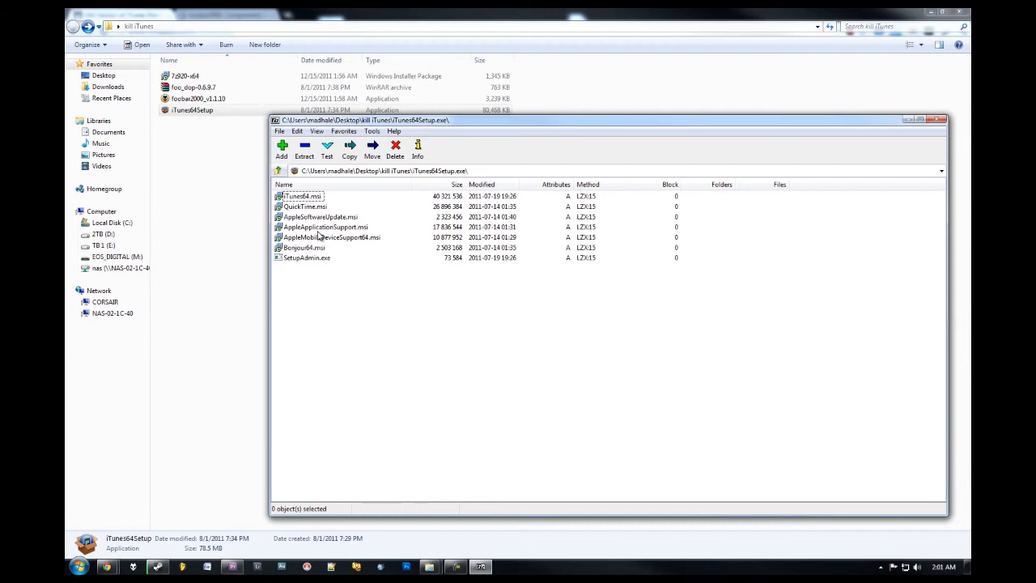
{"action": "mouse_move", "coordinate": [303, 263]}
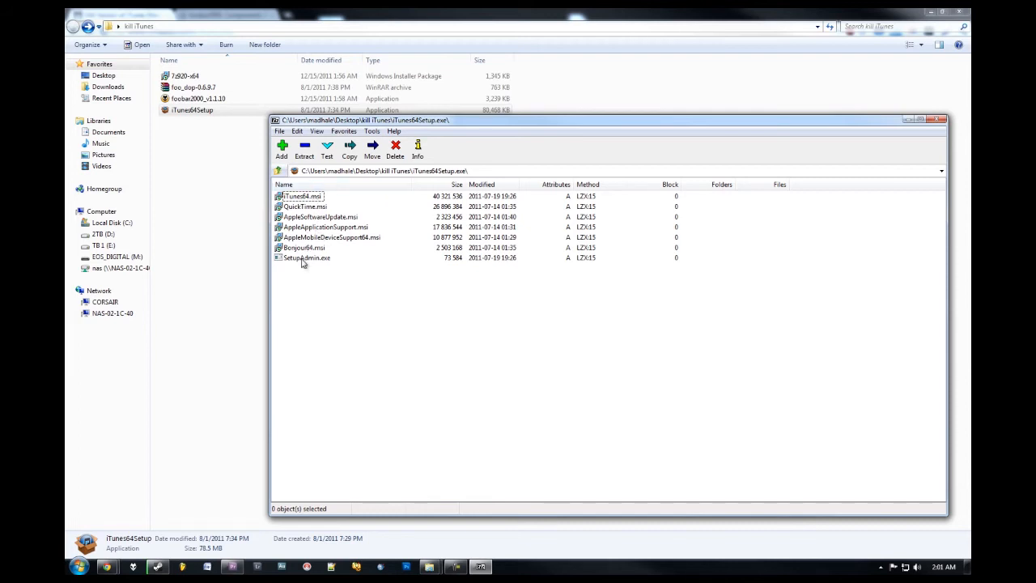
{"action": "mouse_move", "coordinate": [326, 228]}
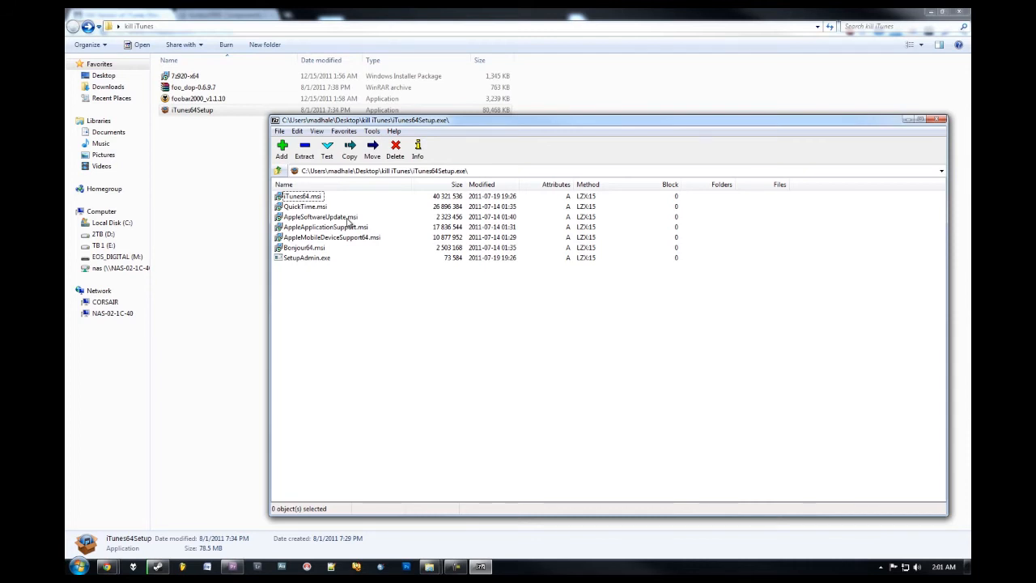
{"action": "mouse_move", "coordinate": [334, 237]}
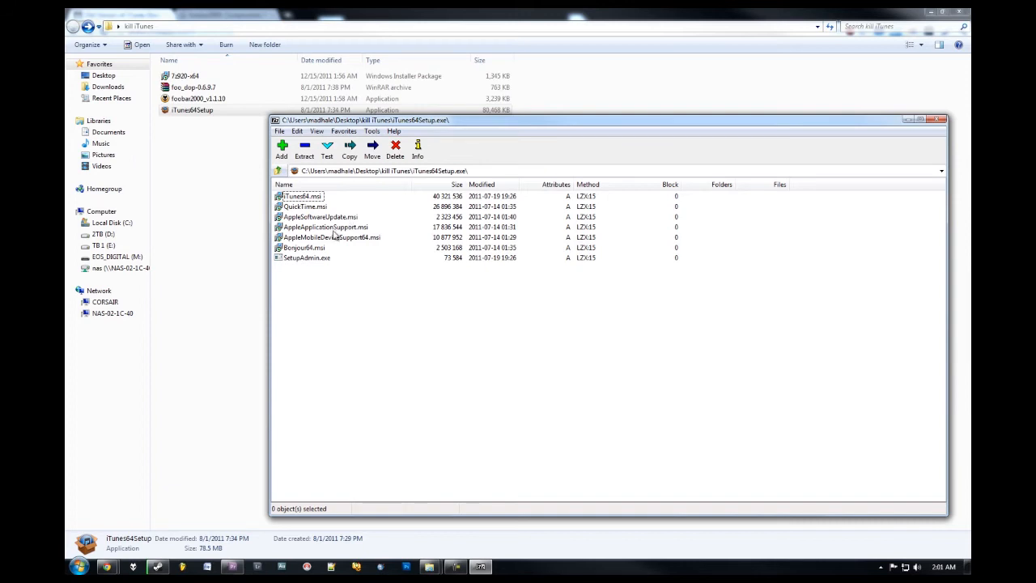
{"action": "left_click", "coordinate": [305, 206]}
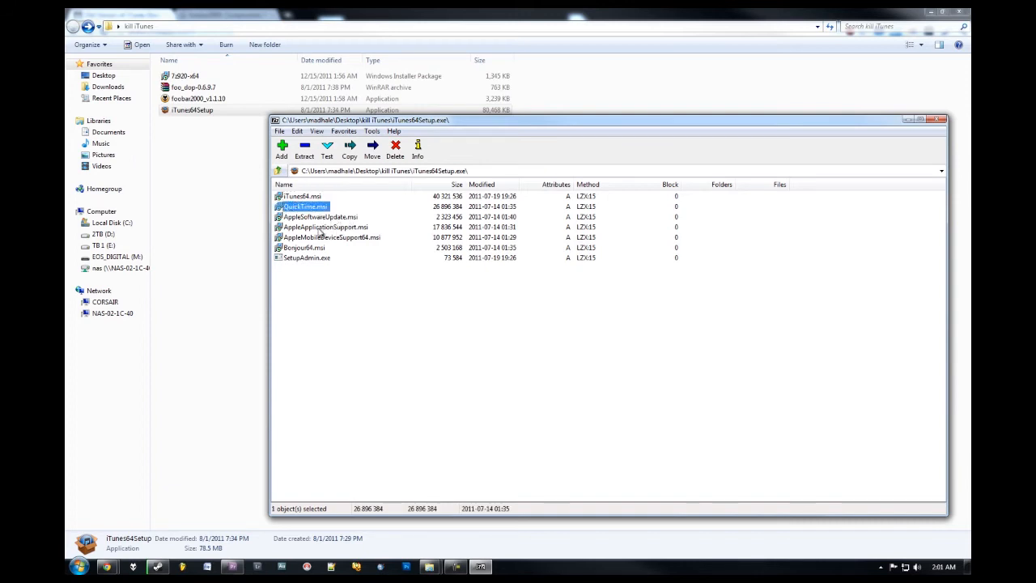
{"action": "left_click", "coordinate": [324, 227]}
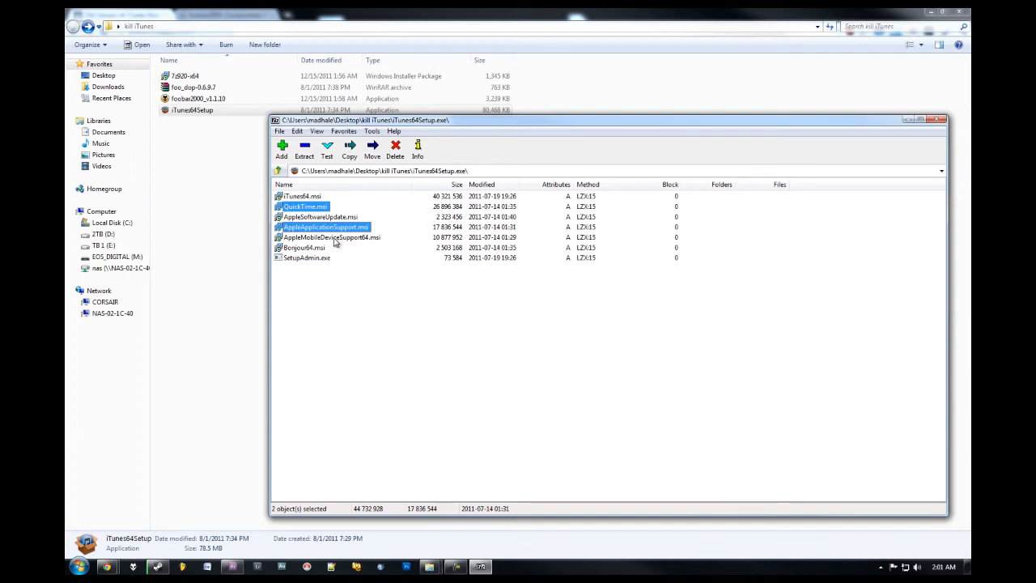
{"action": "left_click", "coordinate": [332, 237]}
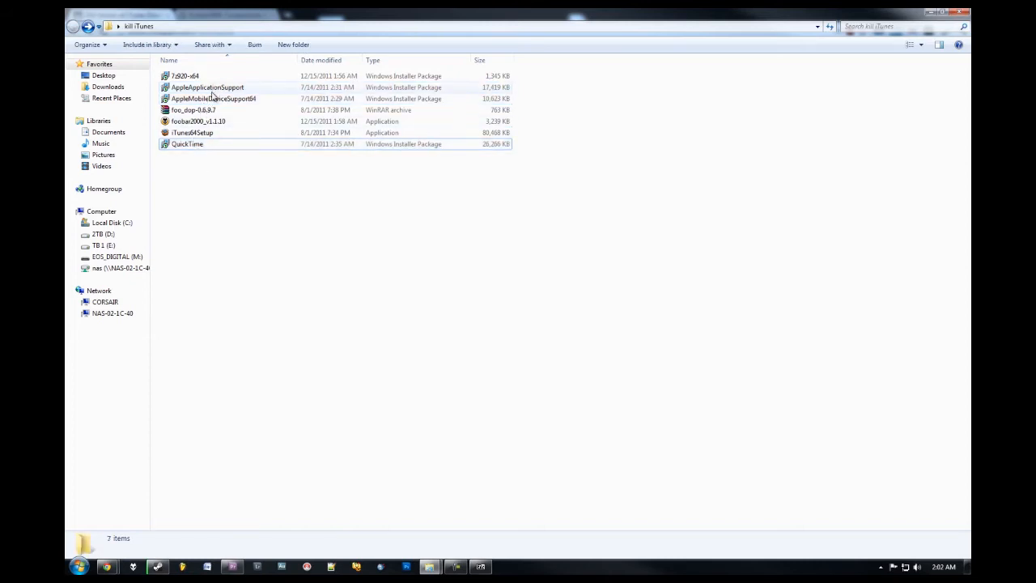
Step: Delete the QuickTime, AppleApplicationSupport and AppleMobileDeviceSupport64 installers, confirming the Recycle Bin prompt
{"action": "left_click", "coordinate": [187, 143]}
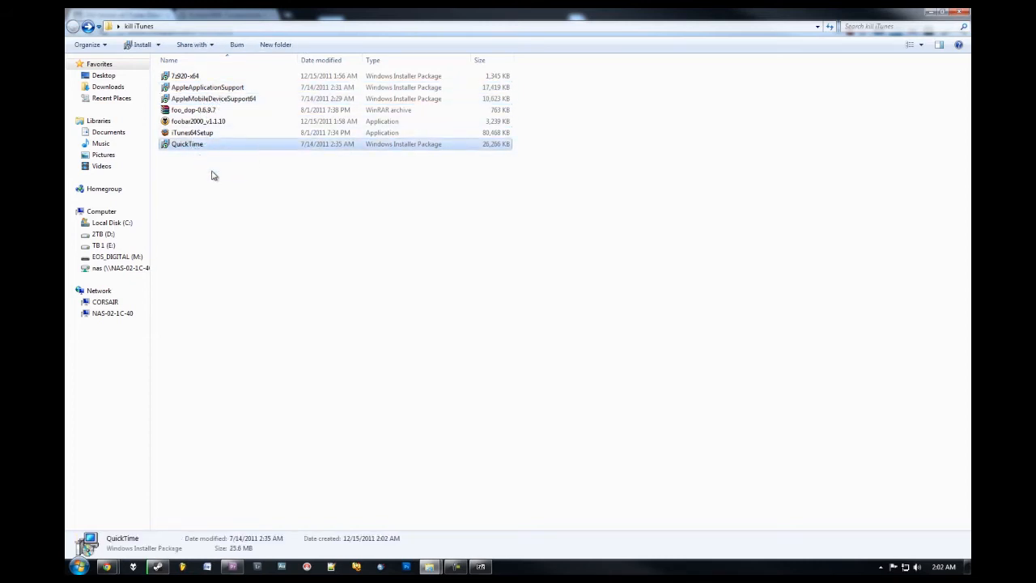
{"action": "mouse_move", "coordinate": [187, 146]}
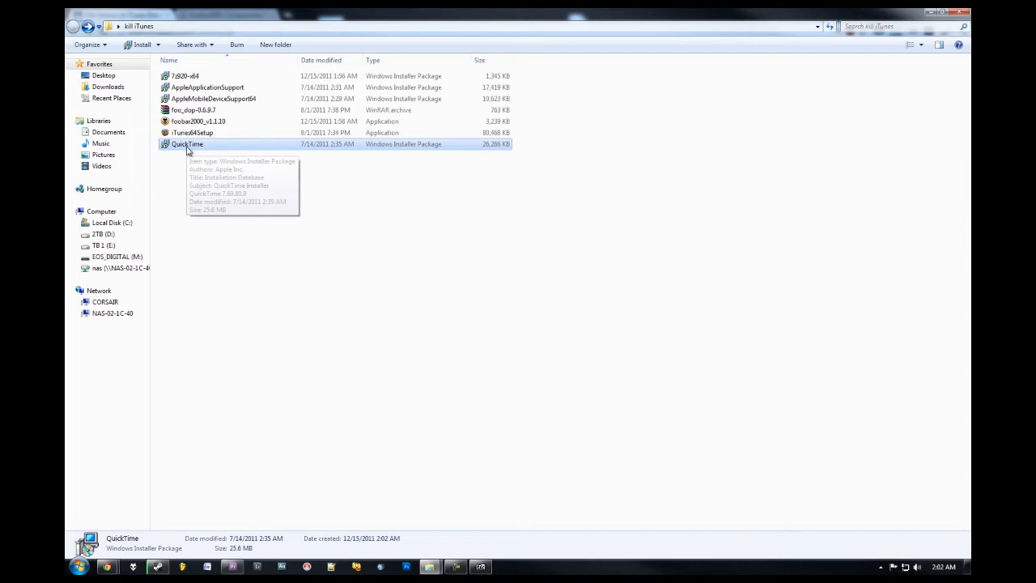
{"action": "left_click", "coordinate": [207, 86]}
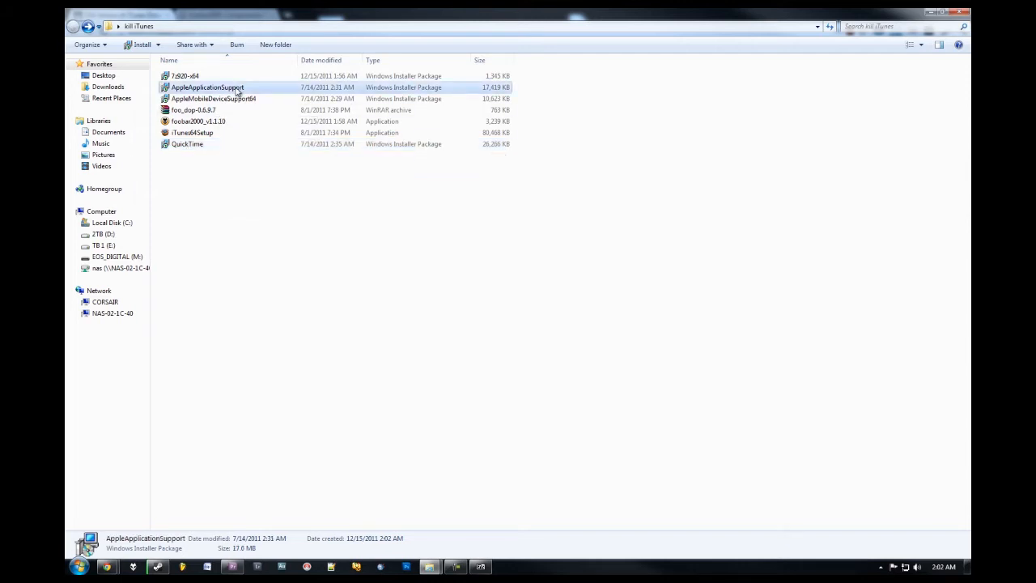
{"action": "left_click", "coordinate": [213, 98]}
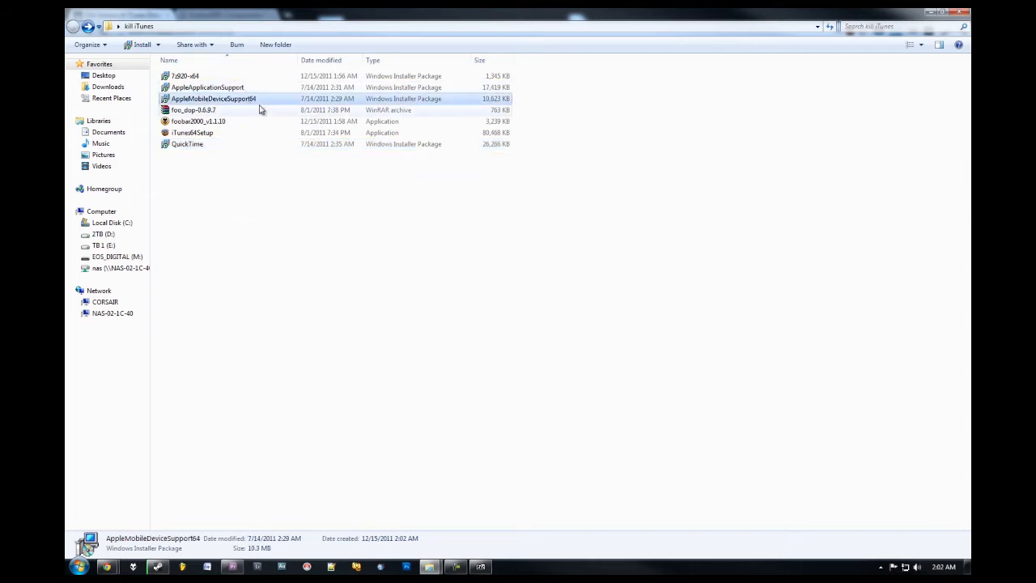
{"action": "mouse_move", "coordinate": [267, 111]}
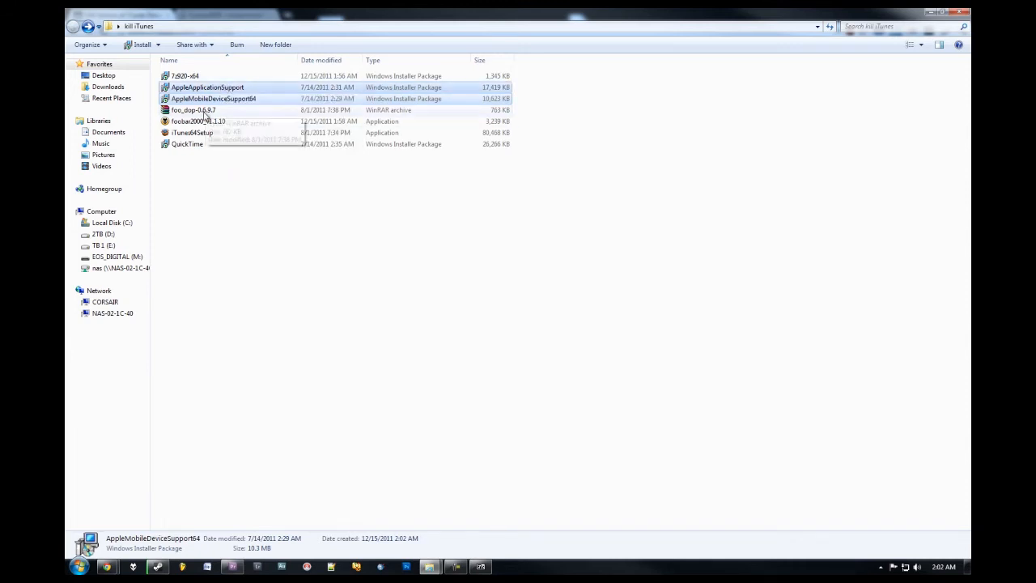
{"action": "left_click", "coordinate": [187, 143]}
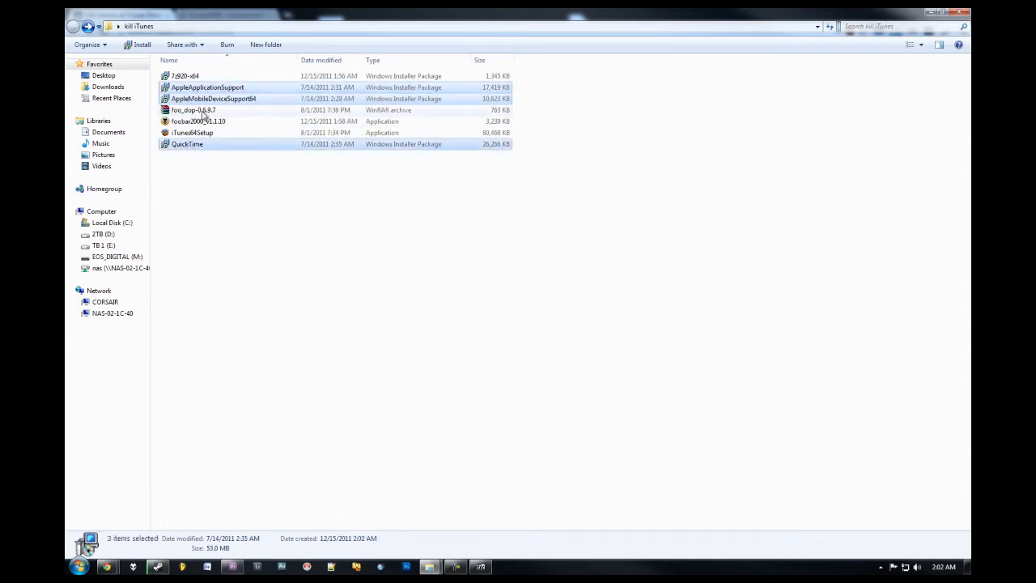
{"action": "key", "text": "Delete"}
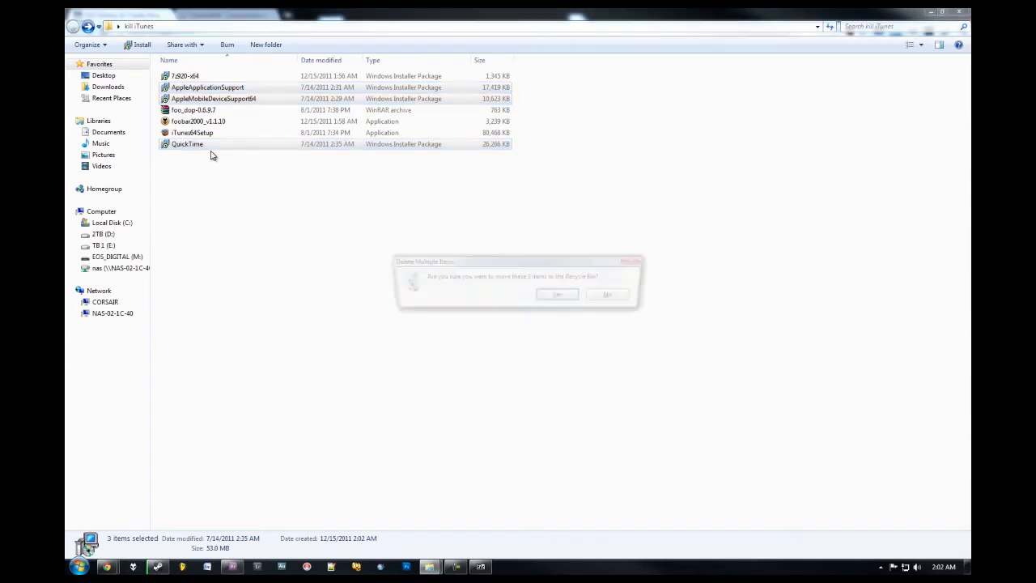
{"action": "left_click", "coordinate": [557, 293]}
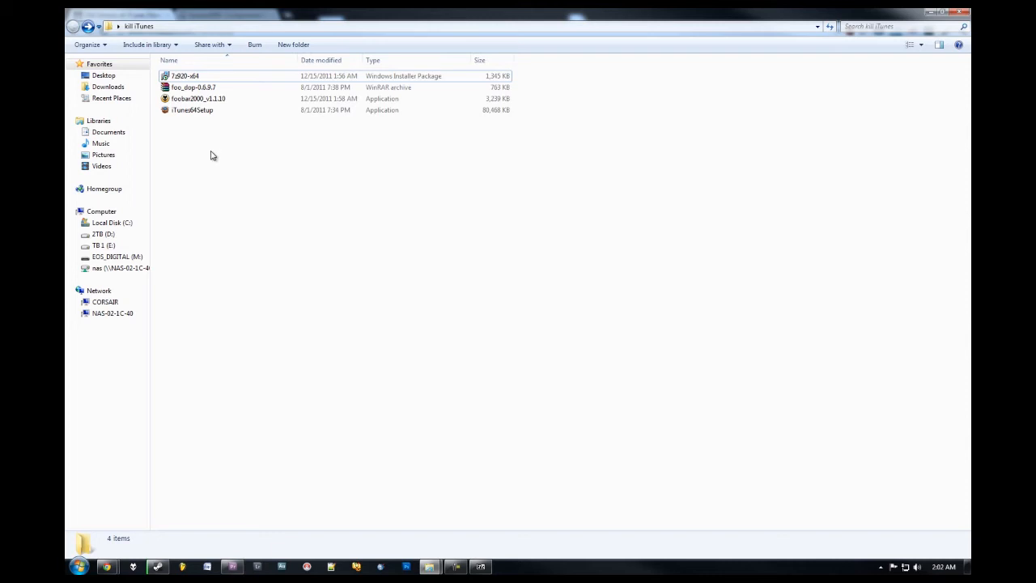
{"action": "mouse_move", "coordinate": [222, 101]}
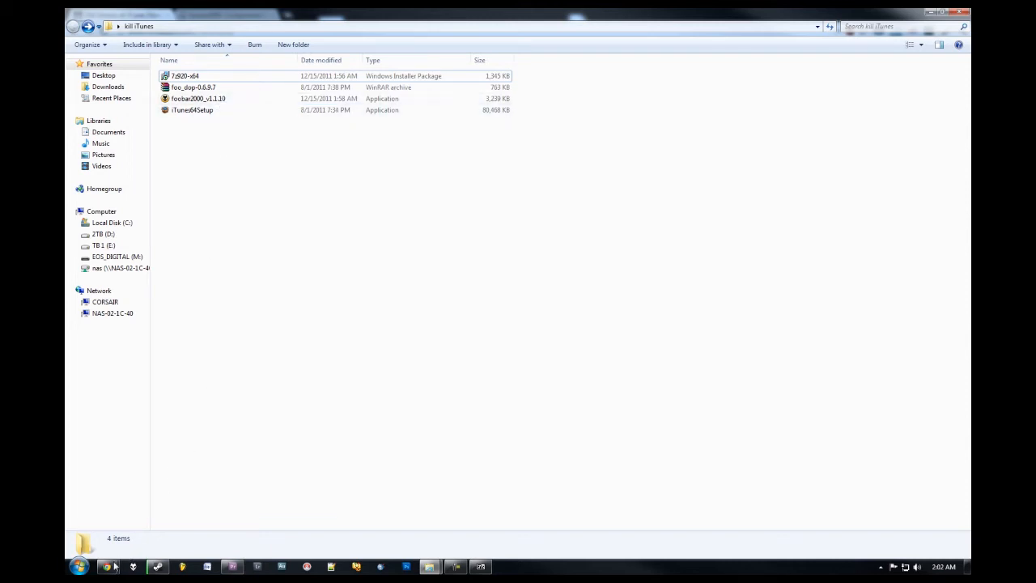
{"action": "mouse_move", "coordinate": [108, 566]}
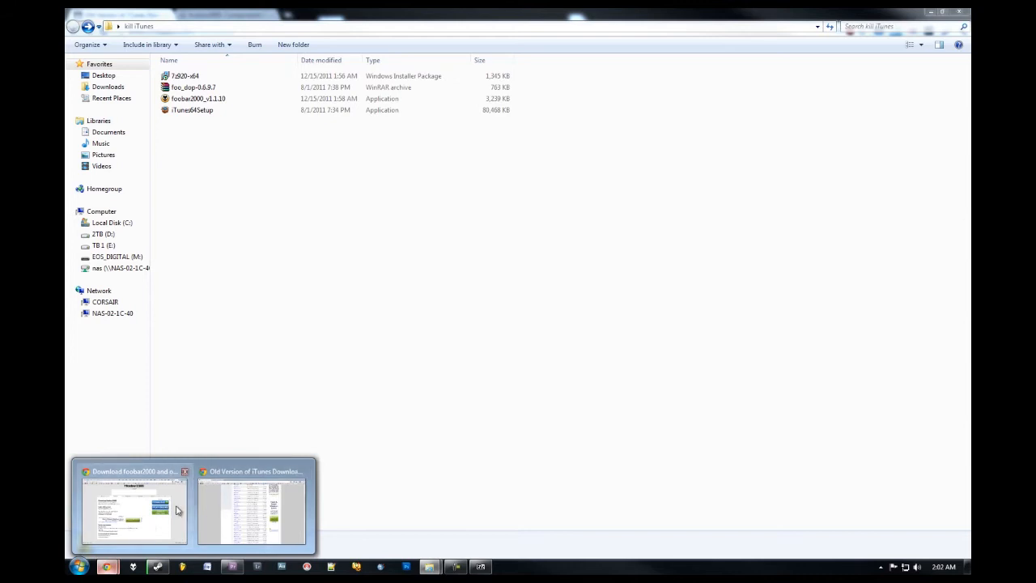
Step: Go from foobar2000.org's components list to the iPod manager 0.6.9.7 component page
{"action": "left_click", "coordinate": [133, 510]}
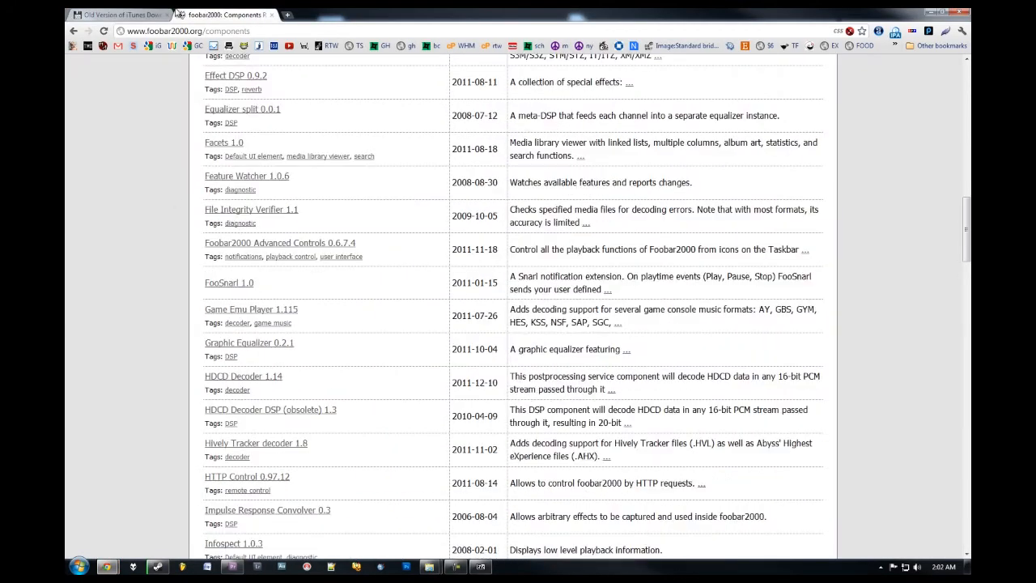
{"action": "scroll", "scroll_direction": "up", "scroll_amount": 3}
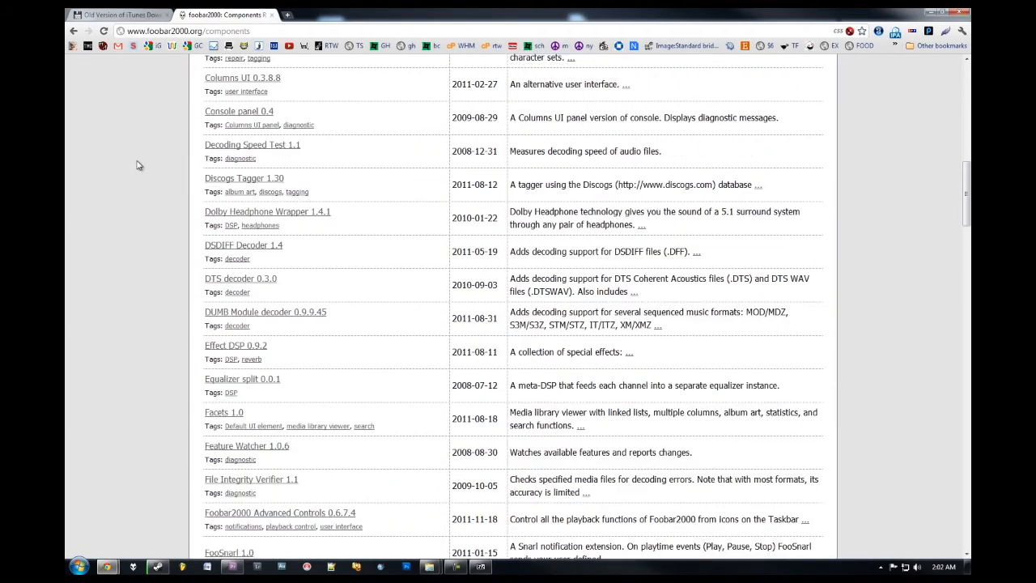
{"action": "scroll", "scroll_direction": "up", "scroll_amount": 3}
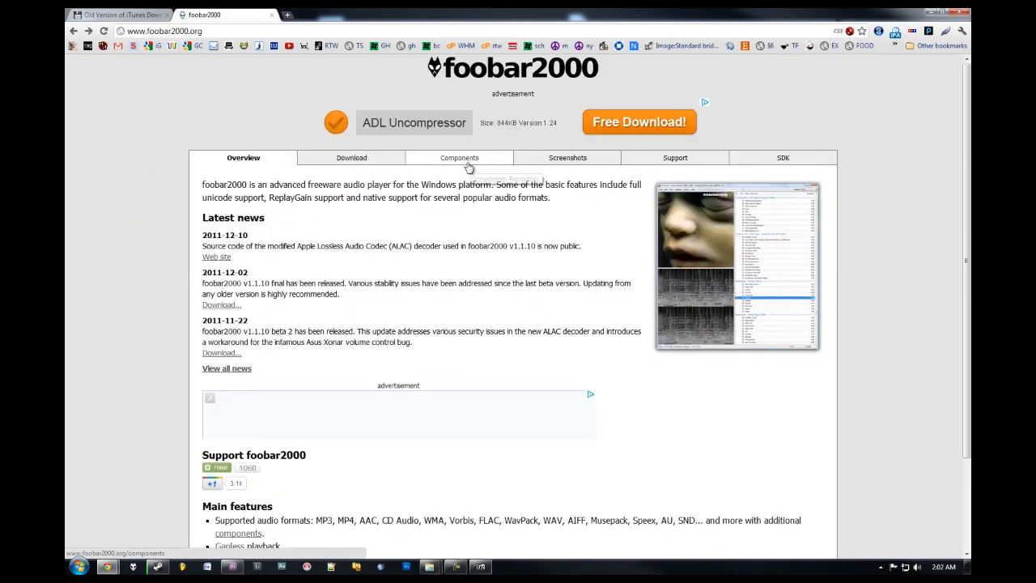
{"action": "left_click", "coordinate": [459, 157]}
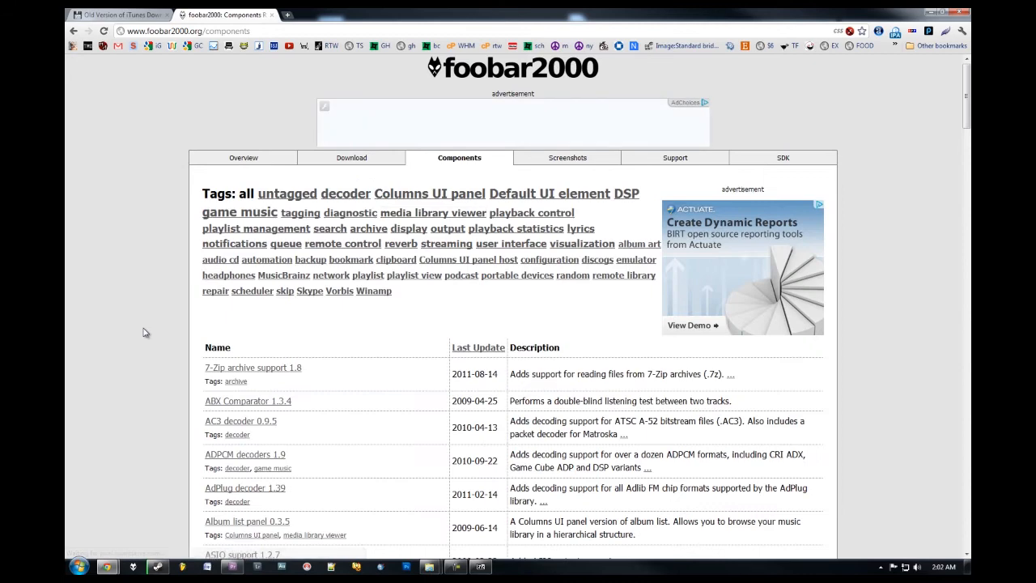
{"action": "scroll", "scroll_direction": "down", "scroll_amount": 3}
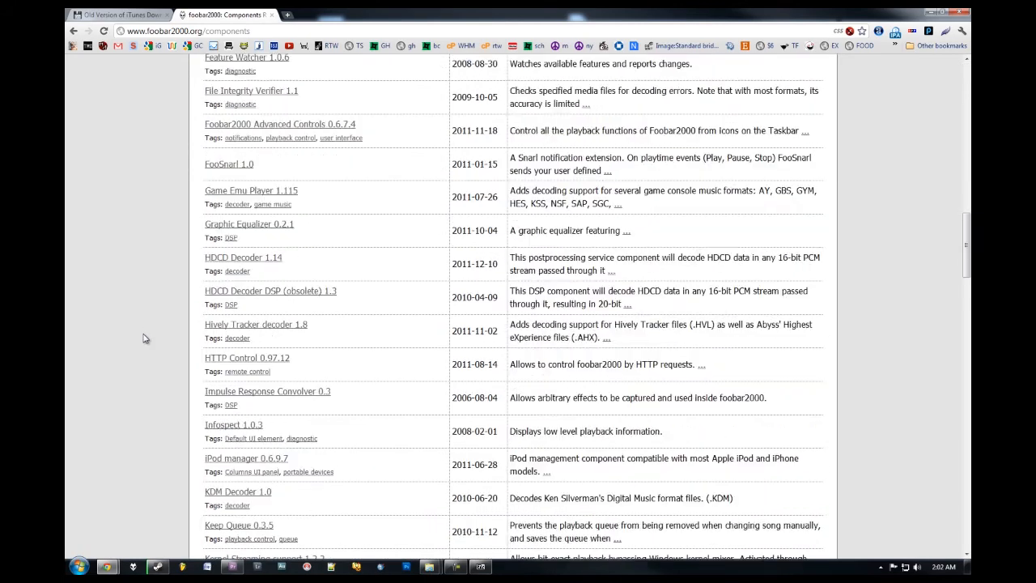
{"action": "scroll", "scroll_direction": "up", "scroll_amount": 3}
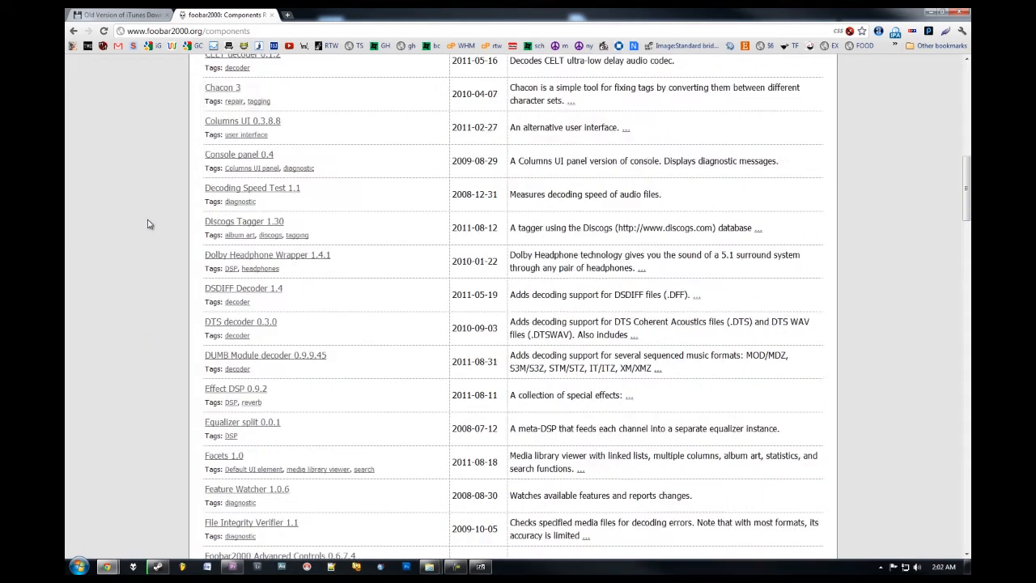
{"action": "scroll", "scroll_direction": "down", "scroll_amount": 3}
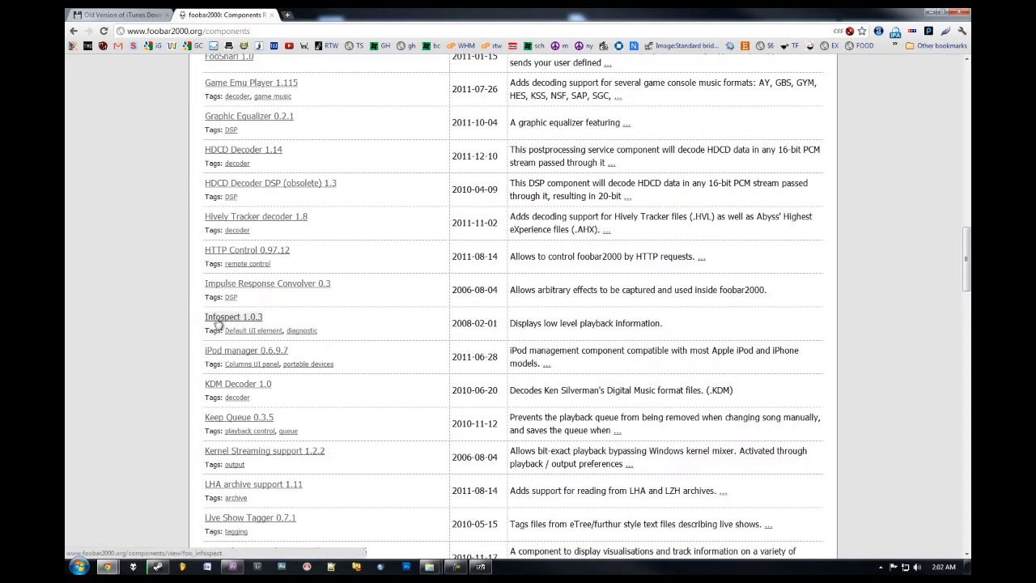
{"action": "scroll", "scroll_direction": "down", "scroll_amount": 3}
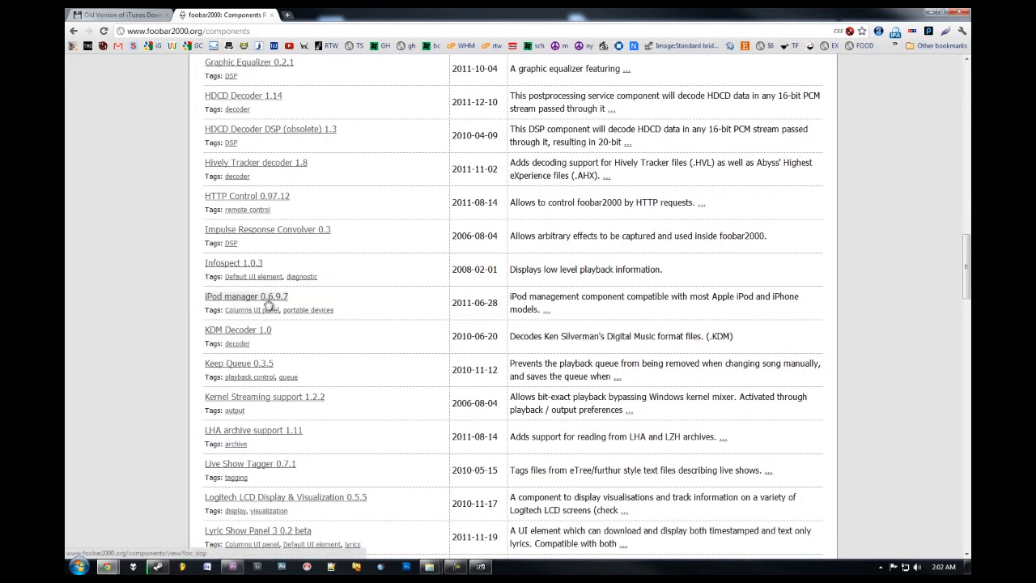
{"action": "mouse_move", "coordinate": [267, 301]}
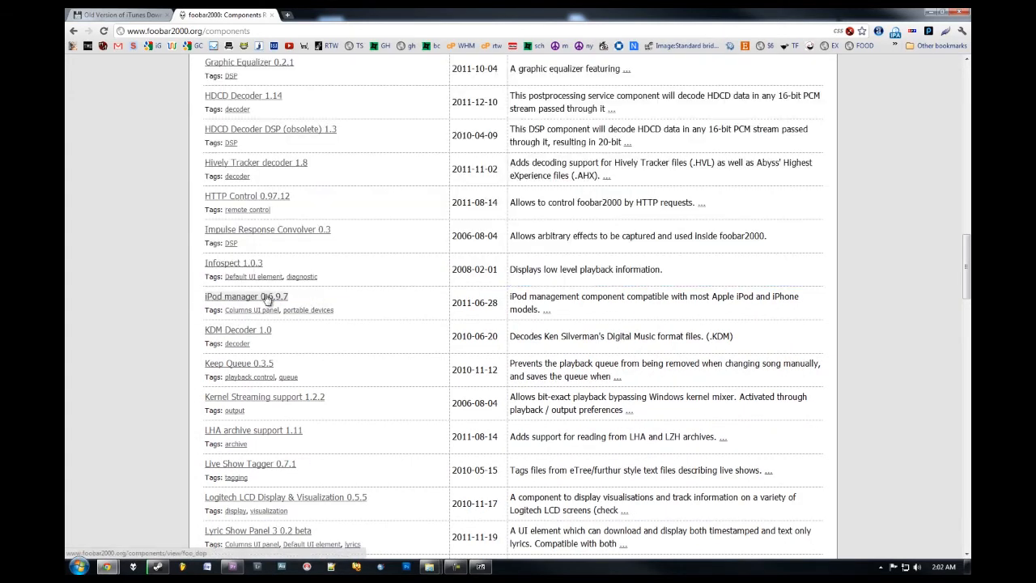
{"action": "left_click", "coordinate": [246, 296]}
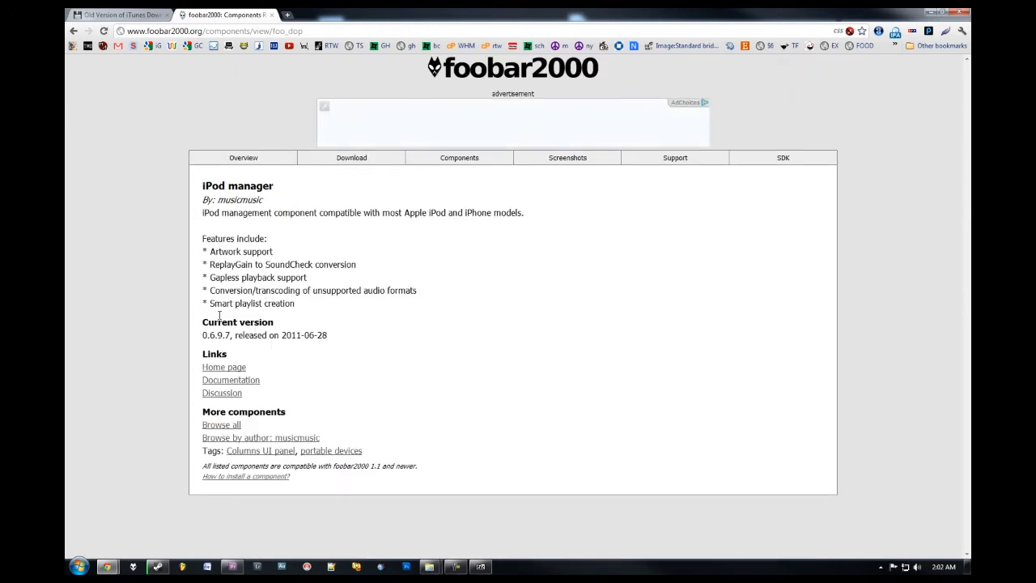
{"action": "mouse_move", "coordinate": [224, 369]}
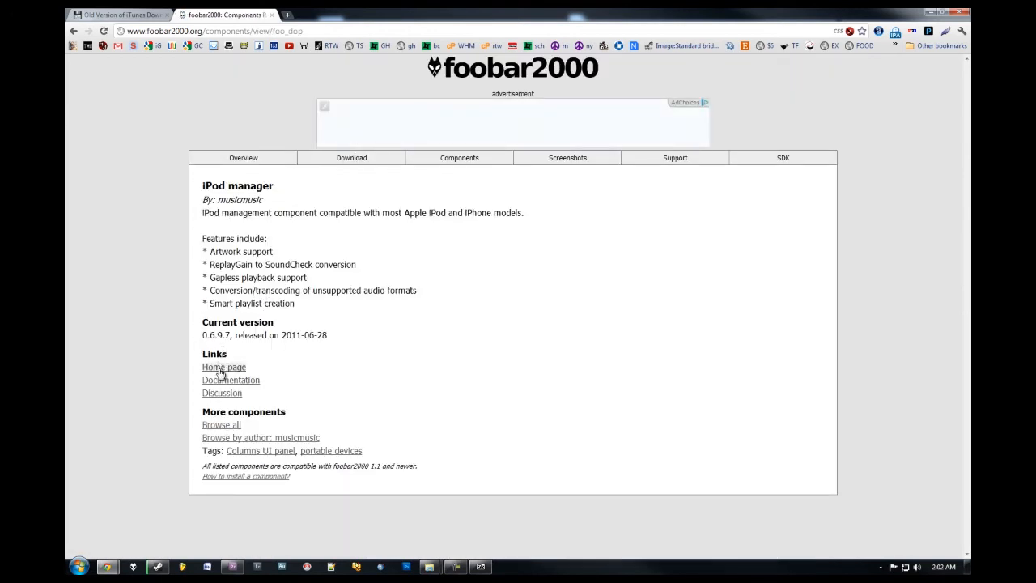
Step: Save the iPod manager 0.6.9.6 link from the developer's home page into kill iTunes
{"action": "left_click", "coordinate": [224, 366]}
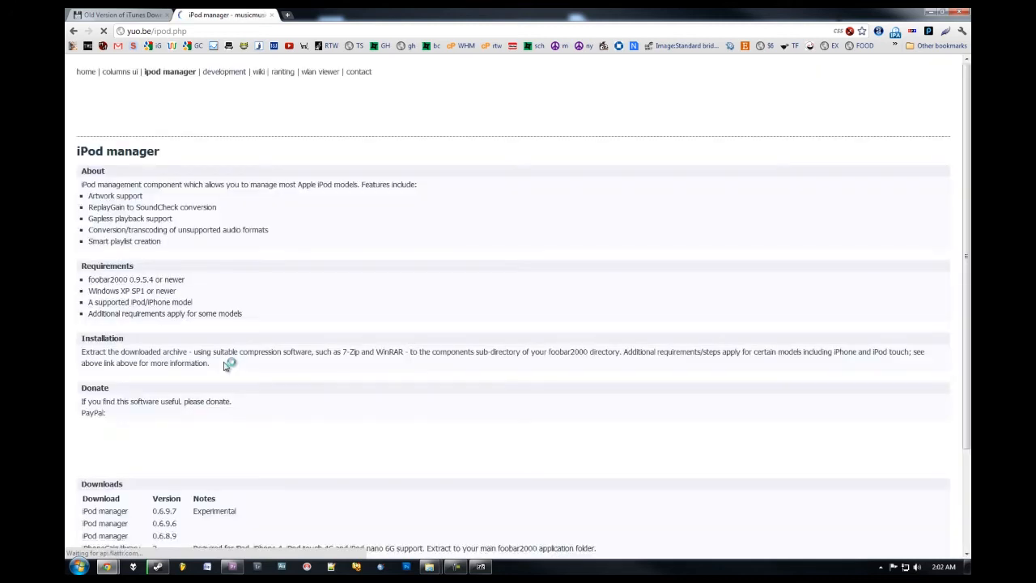
{"action": "scroll", "scroll_direction": "down", "scroll_amount": 3}
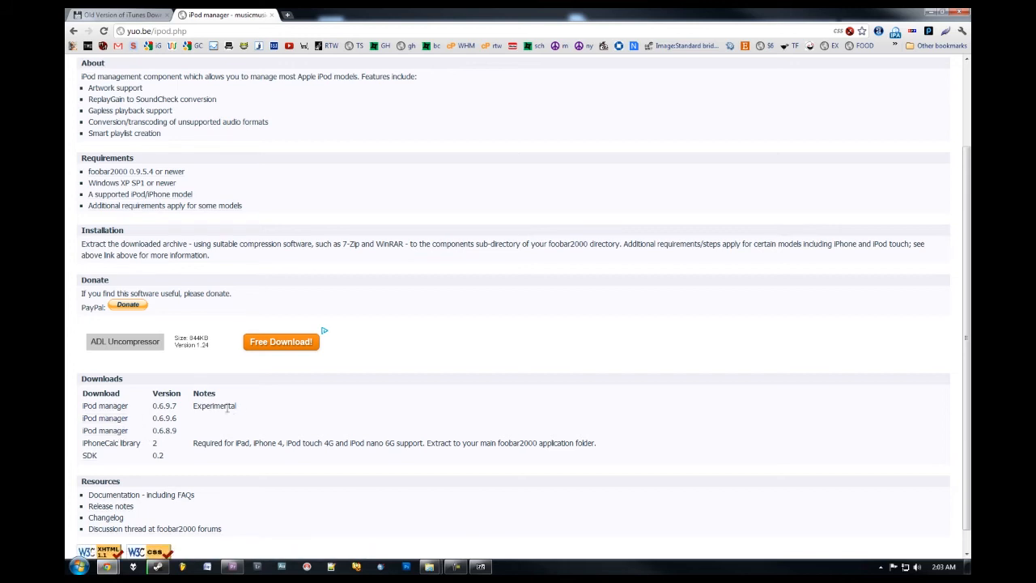
{"action": "right_click", "coordinate": [214, 405]}
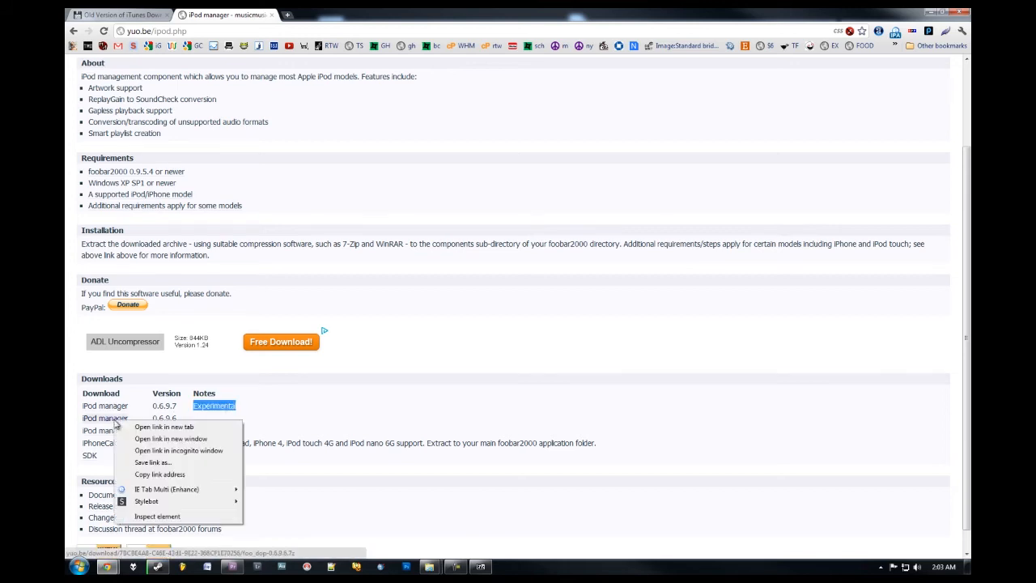
{"action": "left_click", "coordinate": [303, 399]}
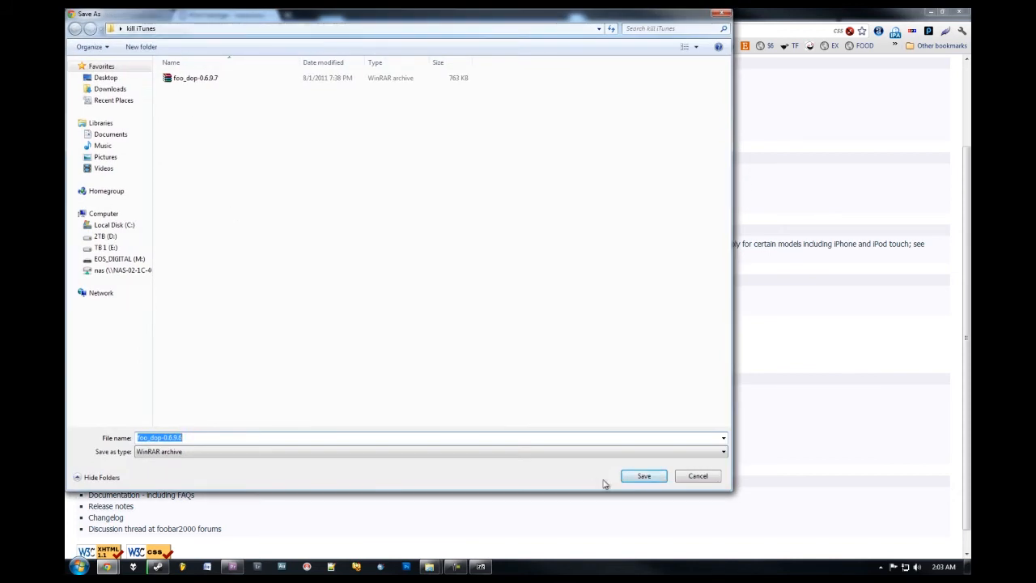
{"action": "left_click", "coordinate": [644, 476]}
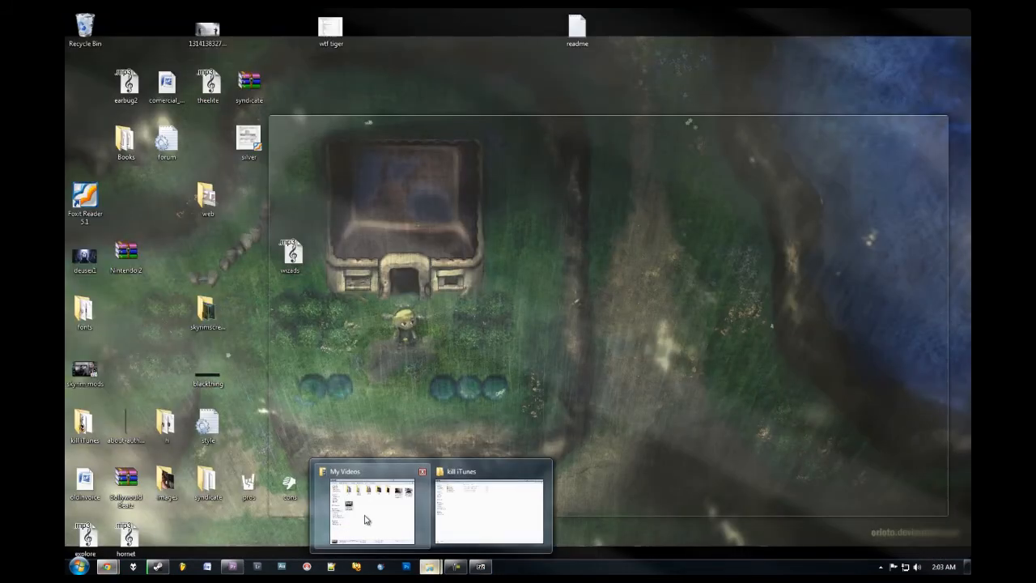
Step: Discard the foo_dop-0.6.9.6 archive and open foo_dop-0.6.9.7 in WinRAR
{"action": "left_click", "coordinate": [488, 510]}
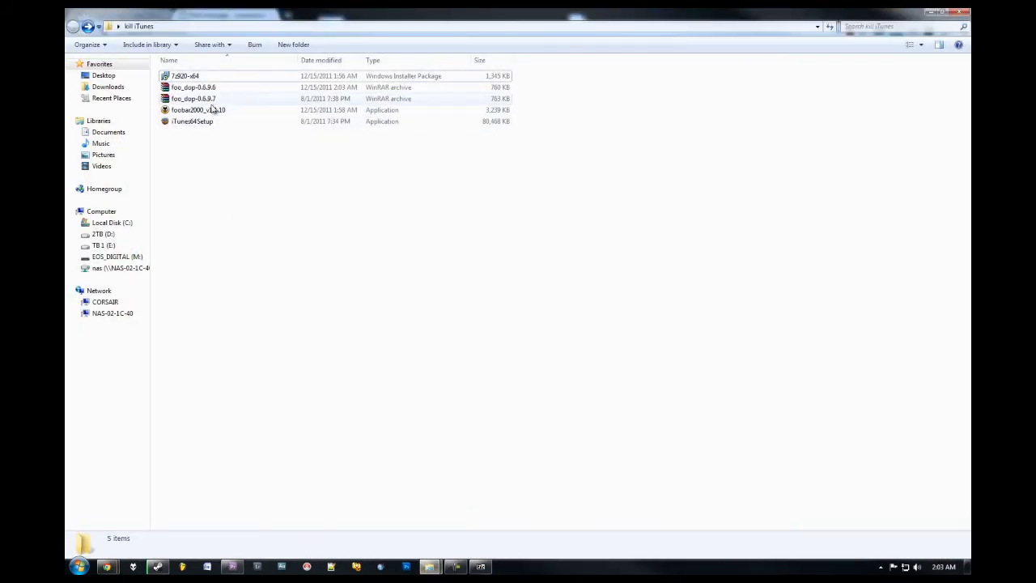
{"action": "left_click", "coordinate": [193, 87]}
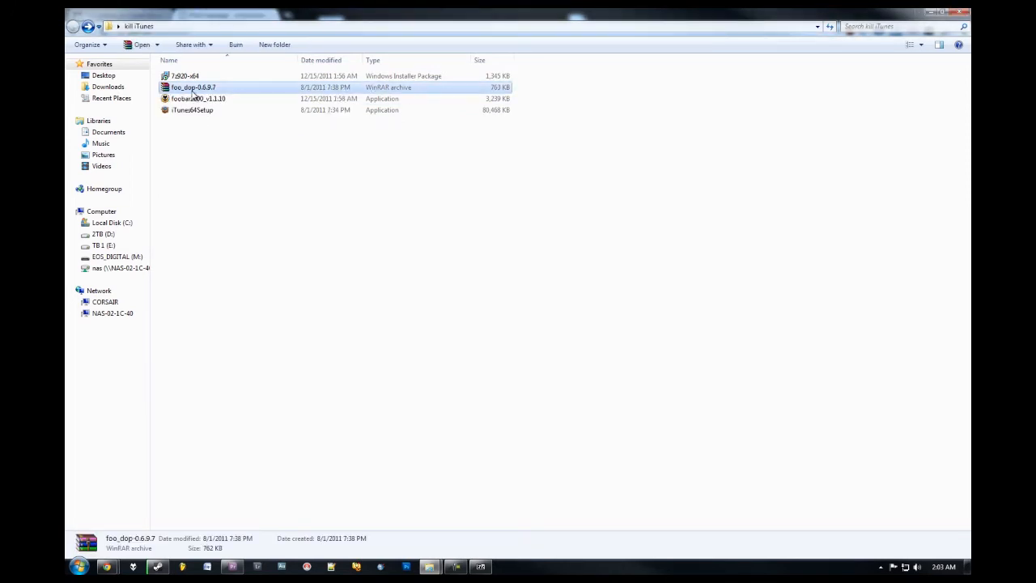
{"action": "mouse_move", "coordinate": [209, 100]}
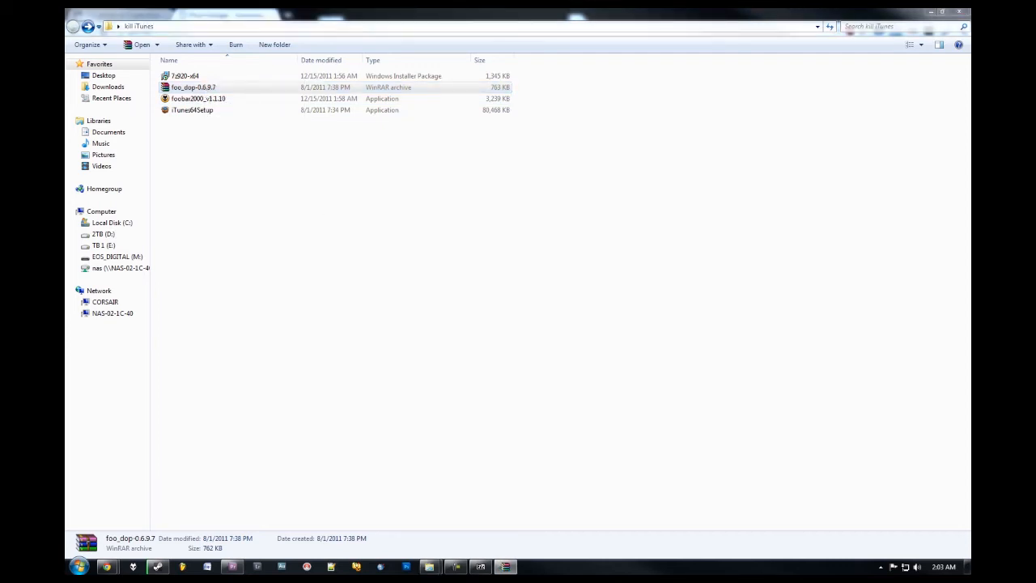
{"action": "double_click", "coordinate": [194, 88]}
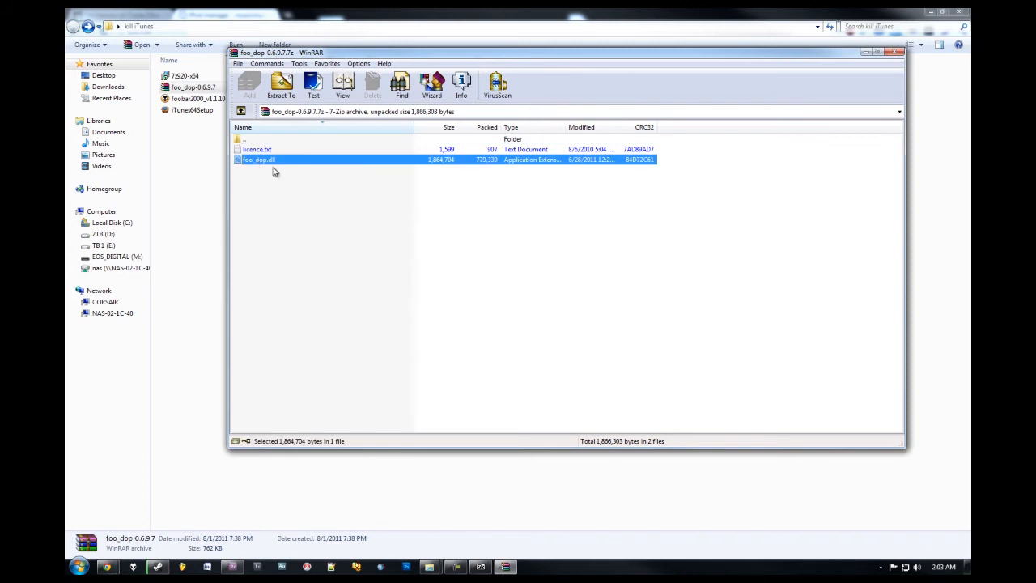
{"action": "mouse_move", "coordinate": [305, 185]}
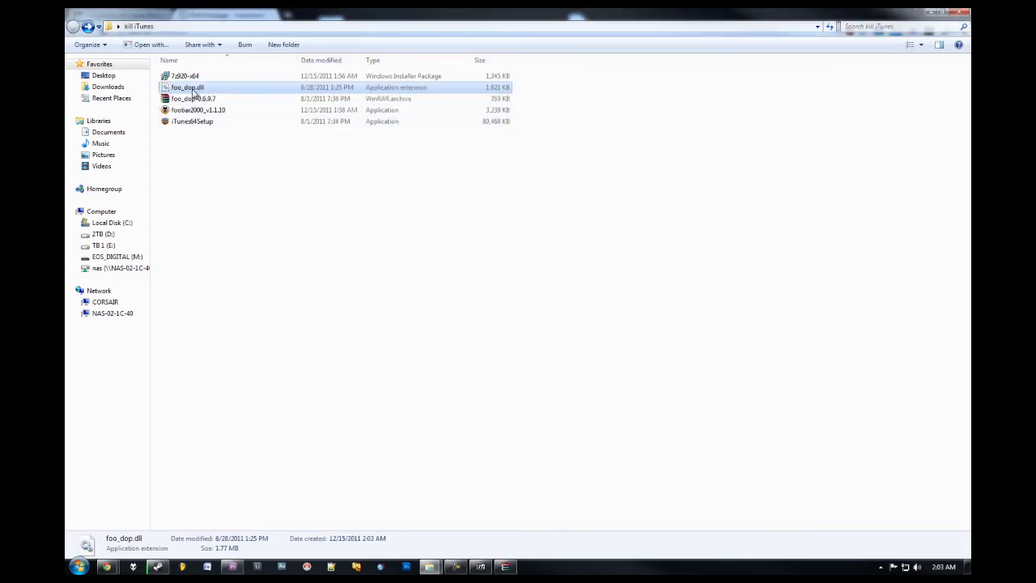
{"action": "mouse_move", "coordinate": [193, 89]}
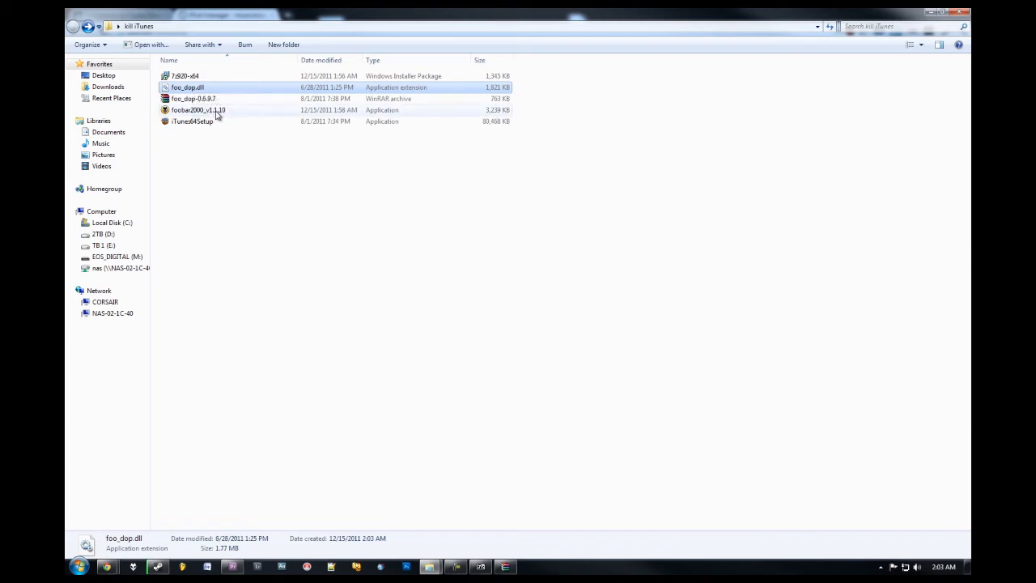
Step: Open C:\goods\foobar2000\components via Run and drag foo_dop.dll into it
{"action": "left_click", "coordinate": [200, 110]}
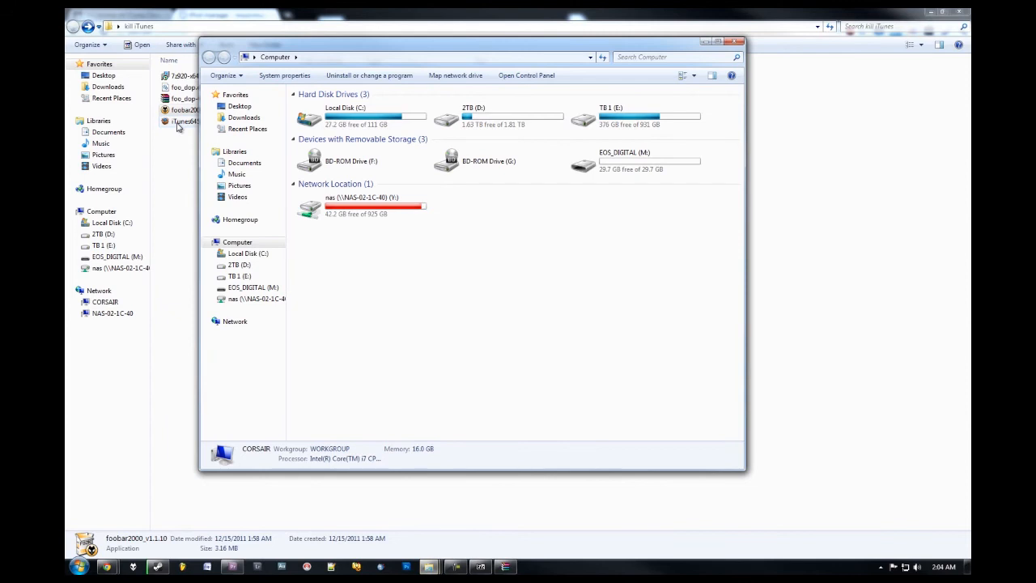
{"action": "left_click", "coordinate": [215, 321]}
{"action": "type", "text": "c"}
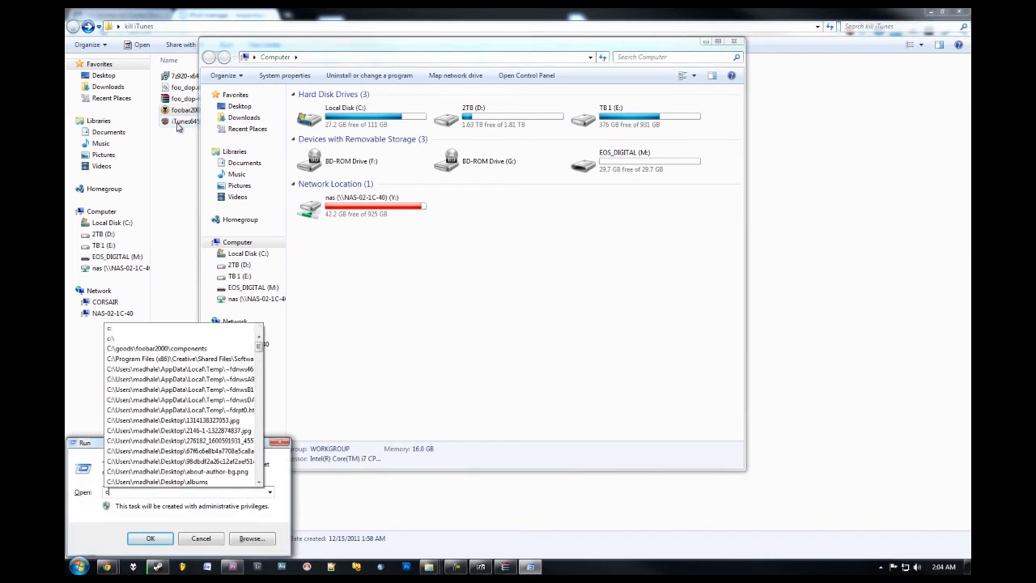
{"action": "type", "text": ":\\goods"}
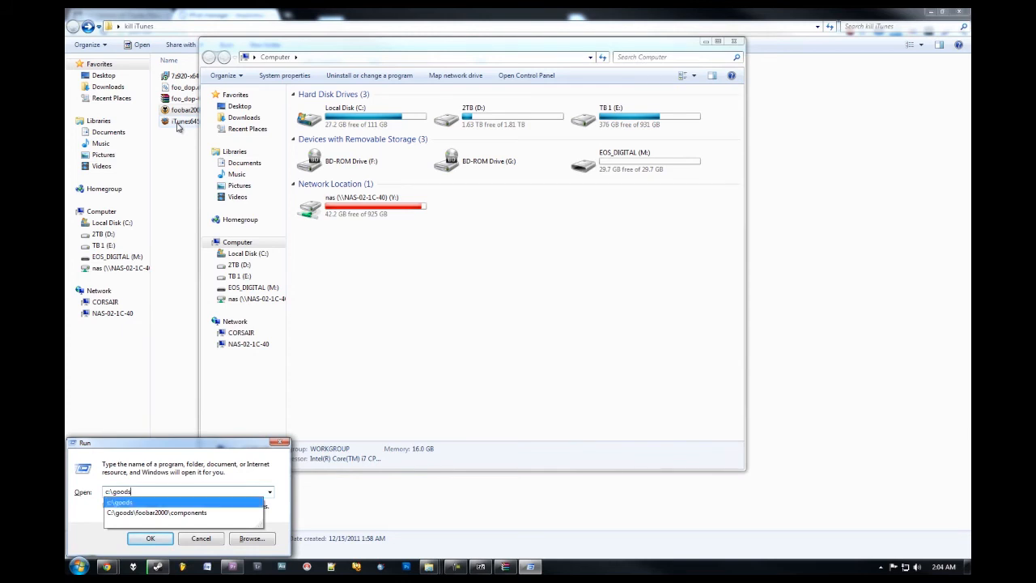
{"action": "left_click", "coordinate": [150, 539]}
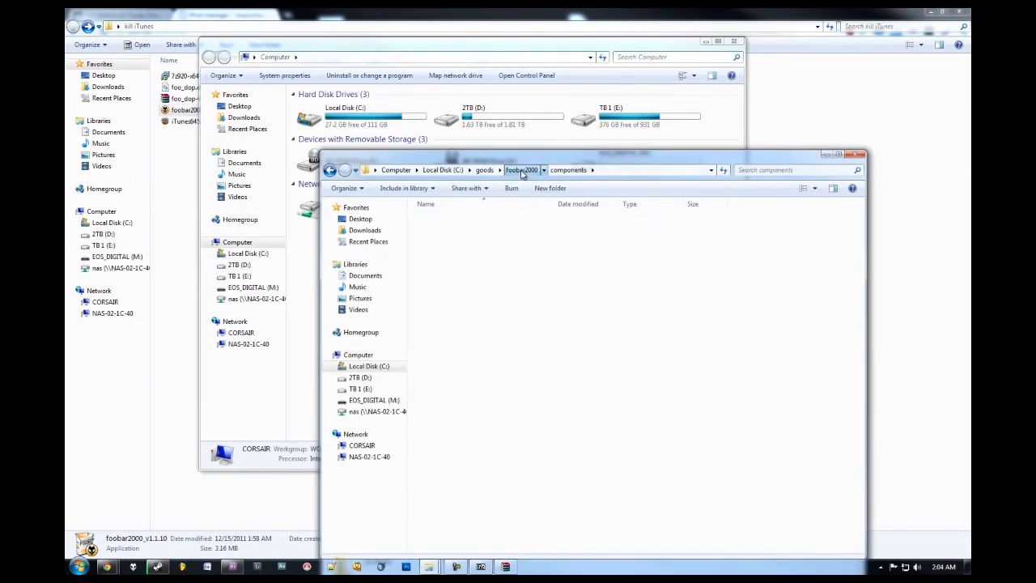
{"action": "left_click", "coordinate": [521, 170]}
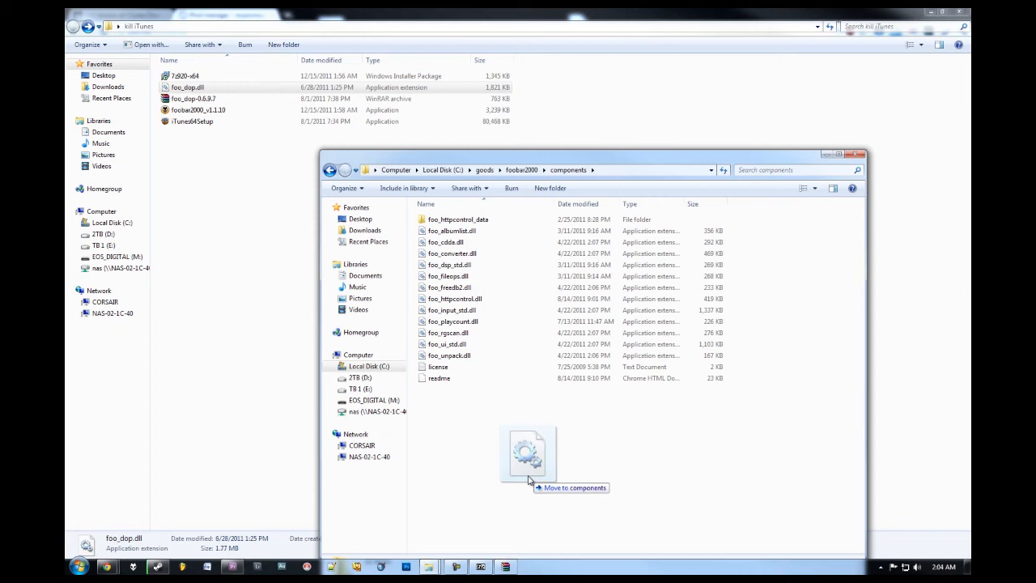
{"action": "left_click_drag", "start_coordinate": [188, 87], "coordinate": [528, 454]}
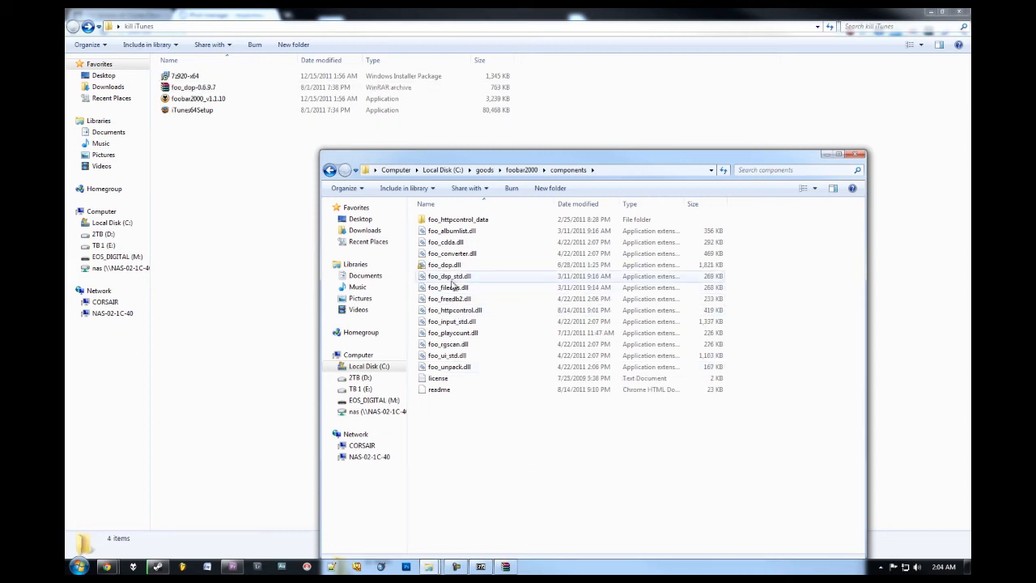
{"action": "right_click", "coordinate": [444, 265]}
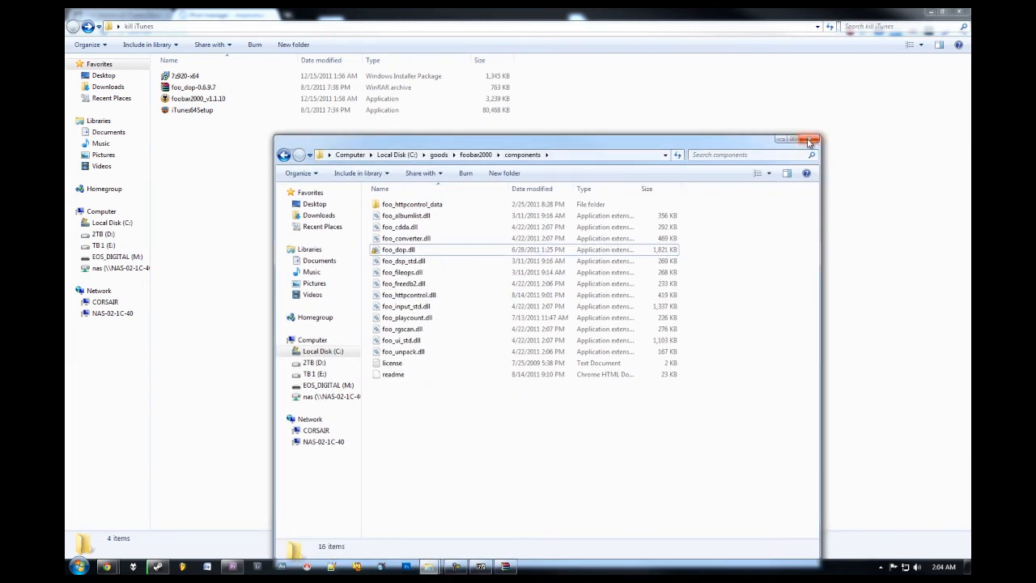
Step: Close the components folder and select a Valdur track in foobar2000
{"action": "left_click", "coordinate": [808, 139]}
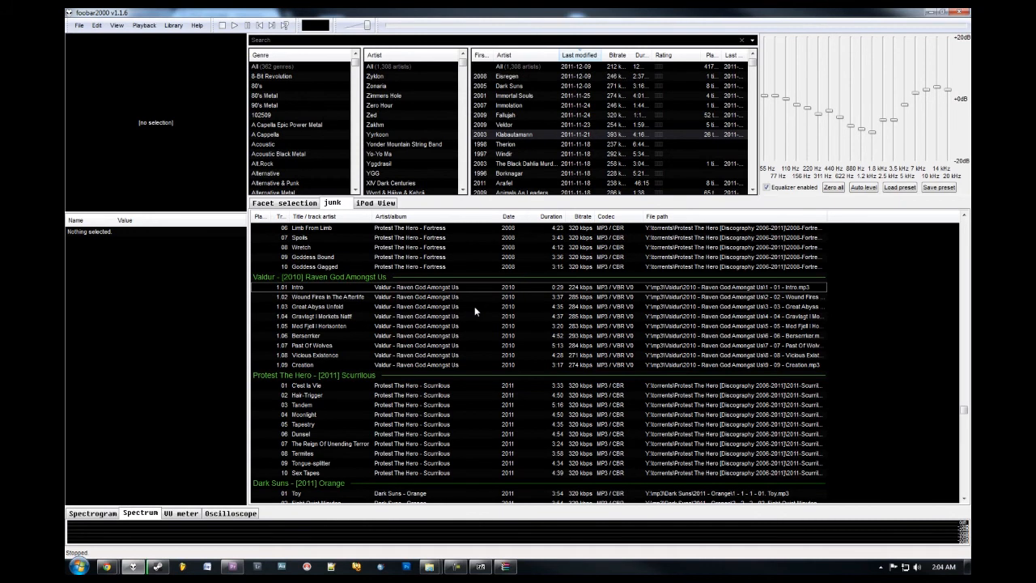
{"action": "left_click", "coordinate": [79, 25]}
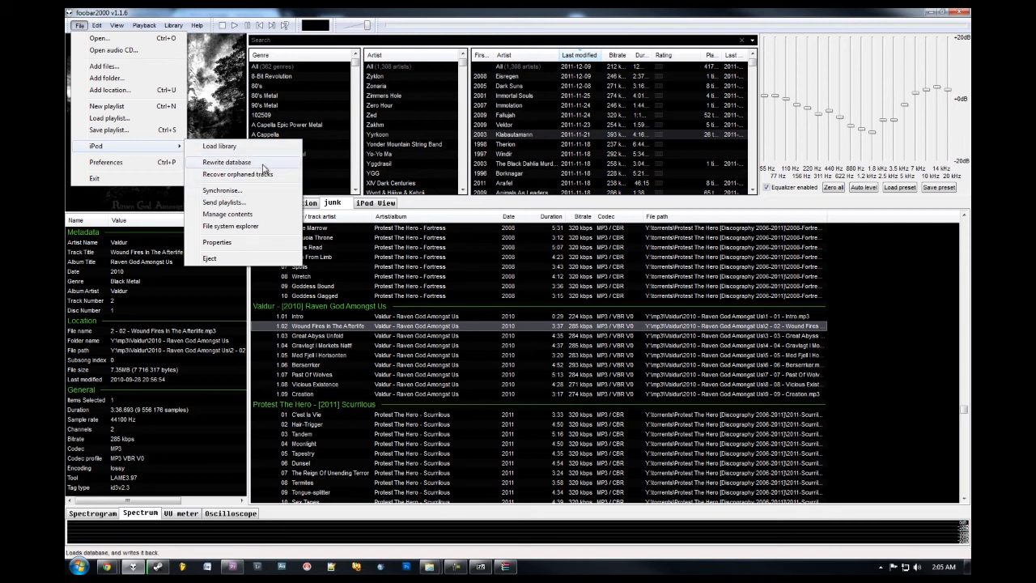
{"action": "mouse_move", "coordinate": [258, 230]}
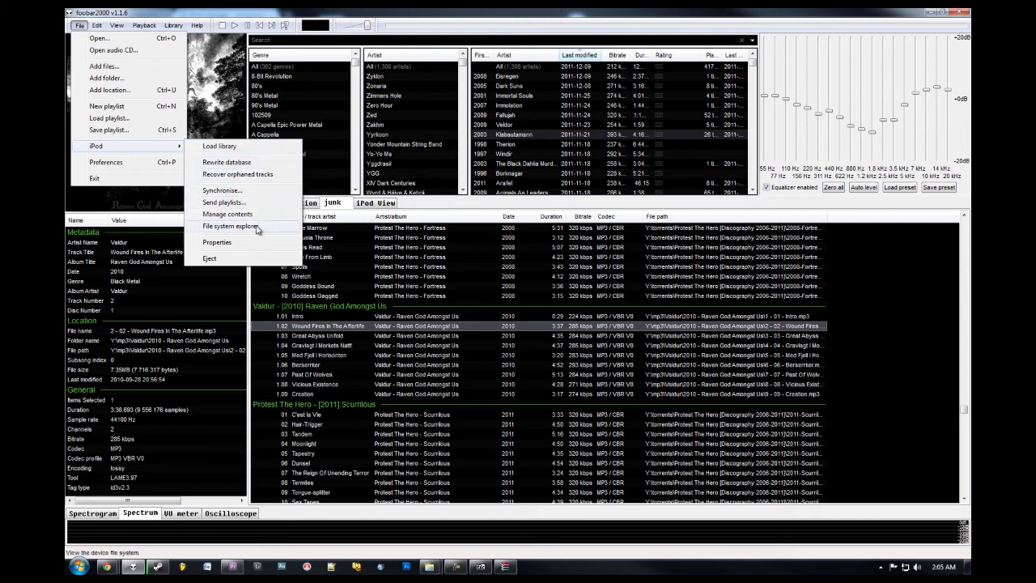
{"action": "mouse_move", "coordinate": [229, 258]}
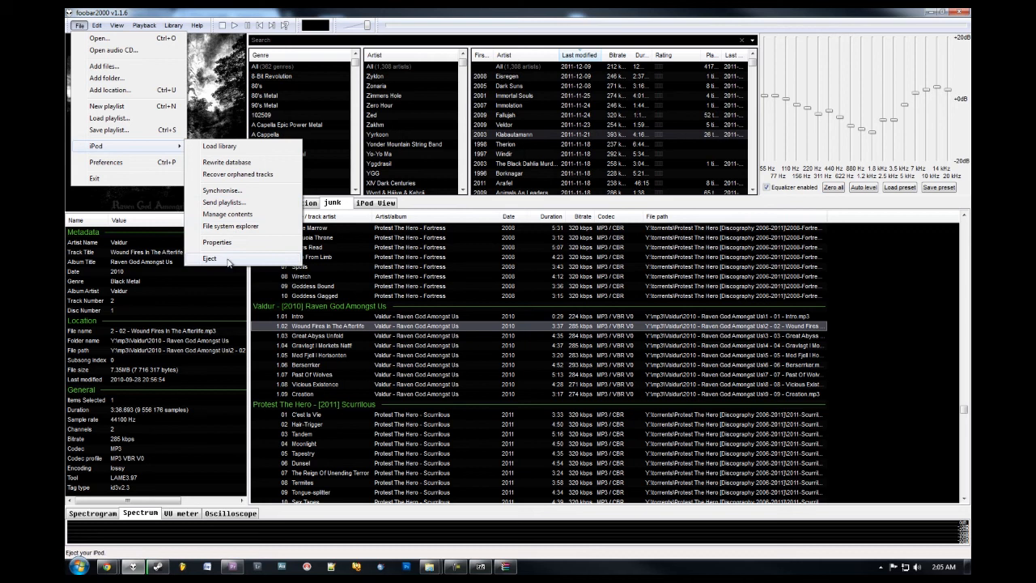
{"action": "mouse_move", "coordinate": [217, 242]}
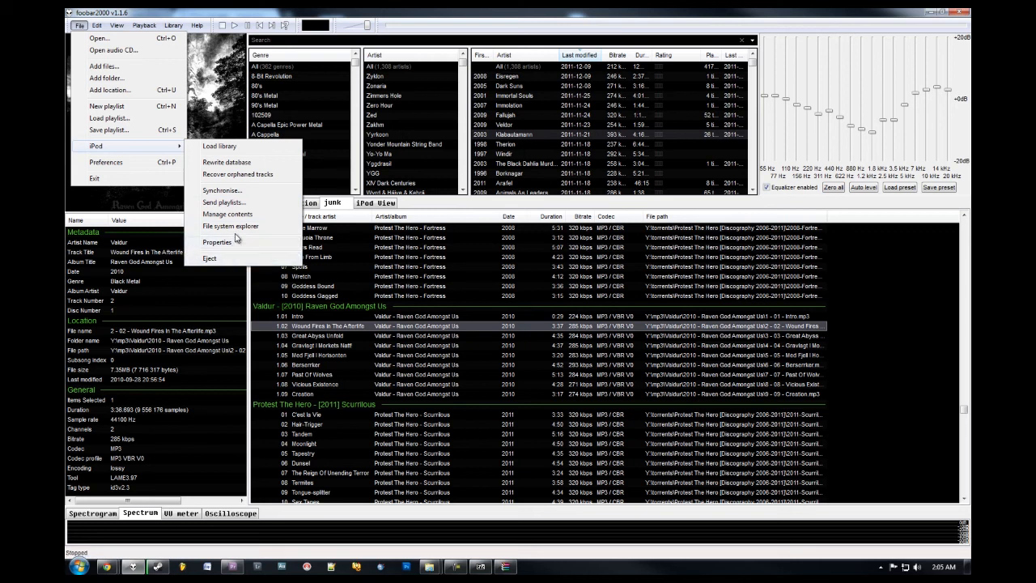
{"action": "mouse_move", "coordinate": [223, 202]}
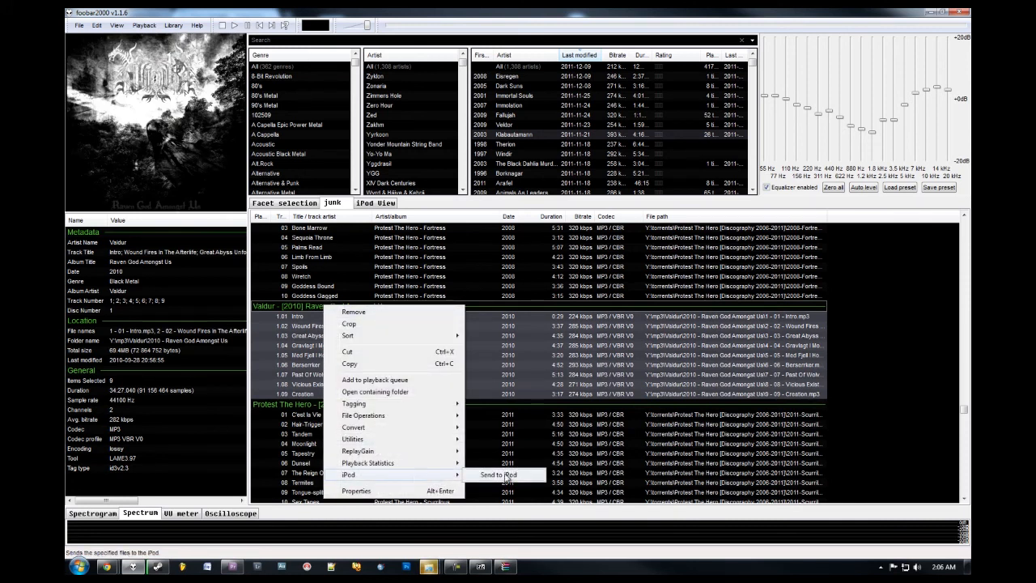
Step: Choose Send to iPod for the nine Valdur – Raven God Amongst Us tracks
{"action": "left_click", "coordinate": [498, 475]}
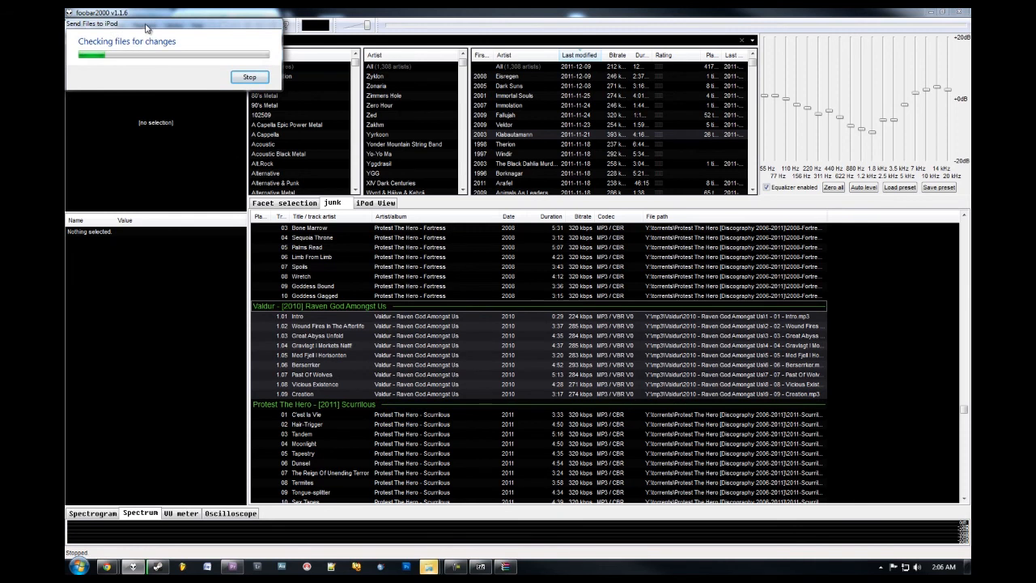